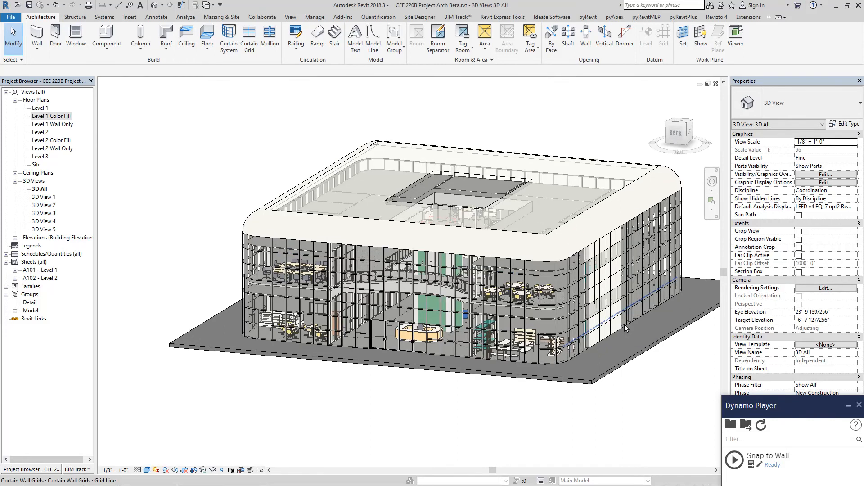
mouse_move(627, 327)
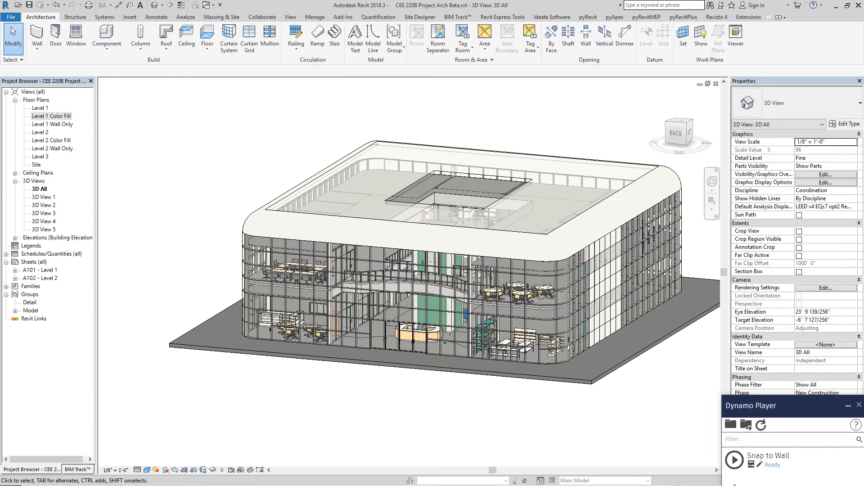
mouse_move(390, 419)
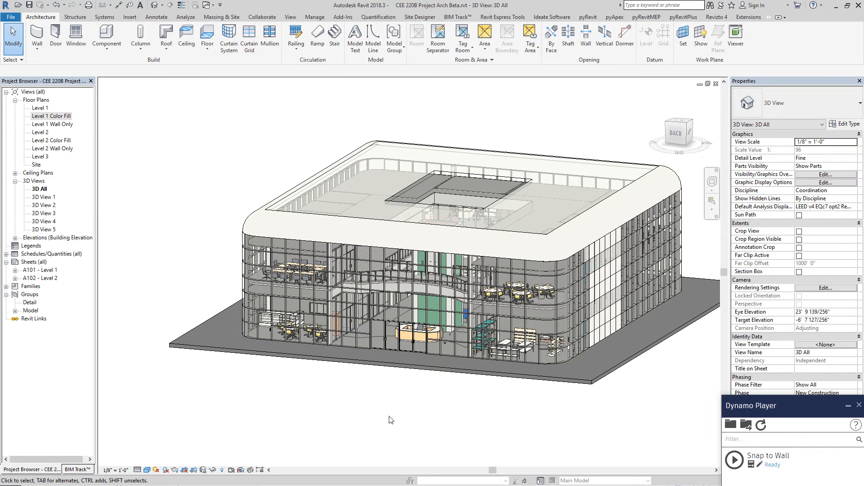
Step: Orbit the 3D building to view its sides and select a curtain wall panel to check its type
click(392, 369)
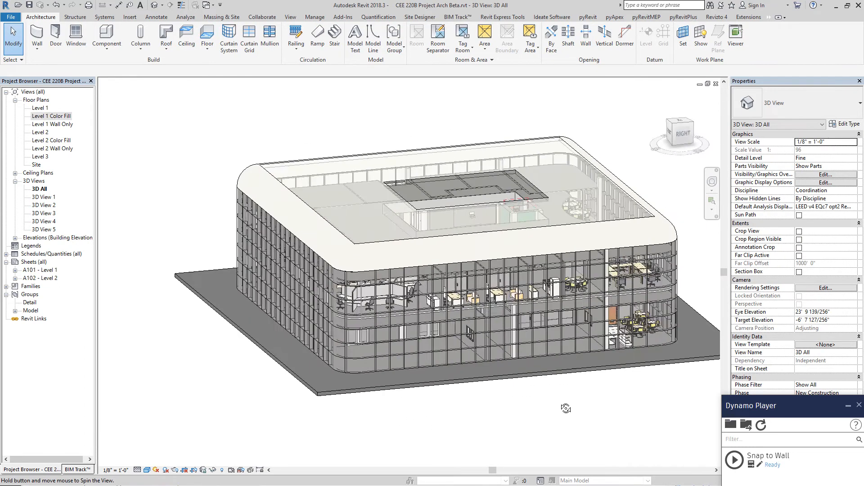
drag(566, 408, 596, 427)
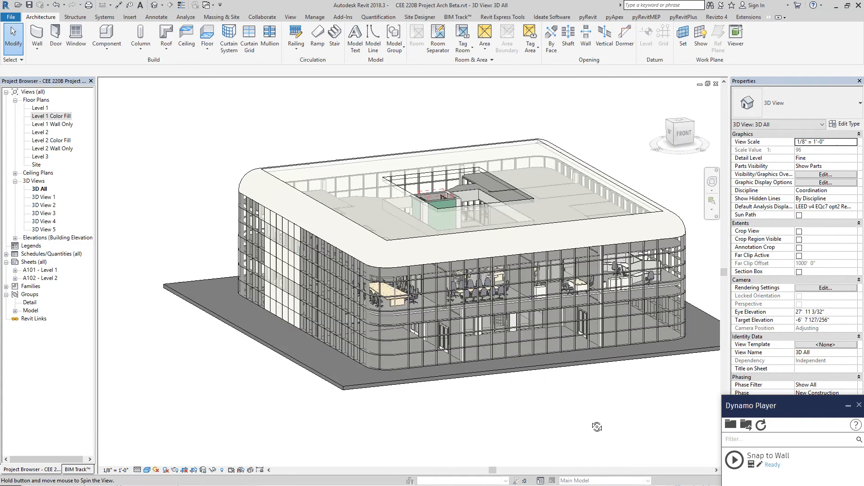
drag(596, 426, 411, 412)
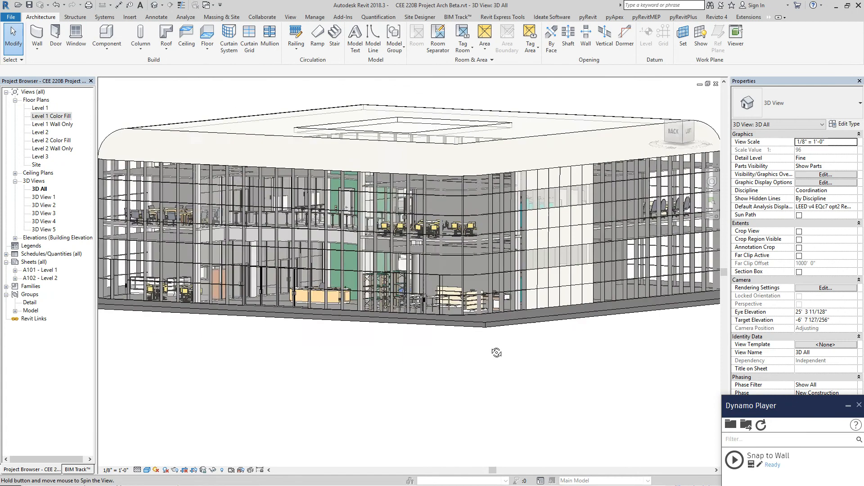
drag(496, 352, 476, 389)
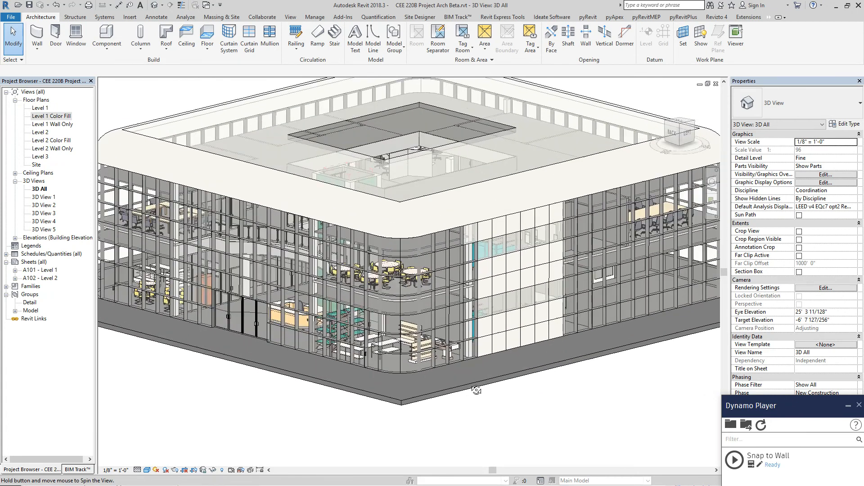
drag(475, 390, 428, 405)
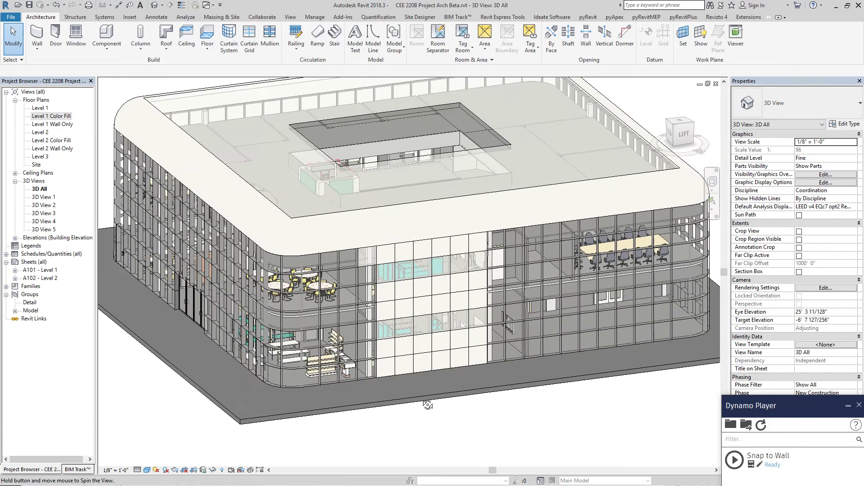
drag(427, 405, 379, 413)
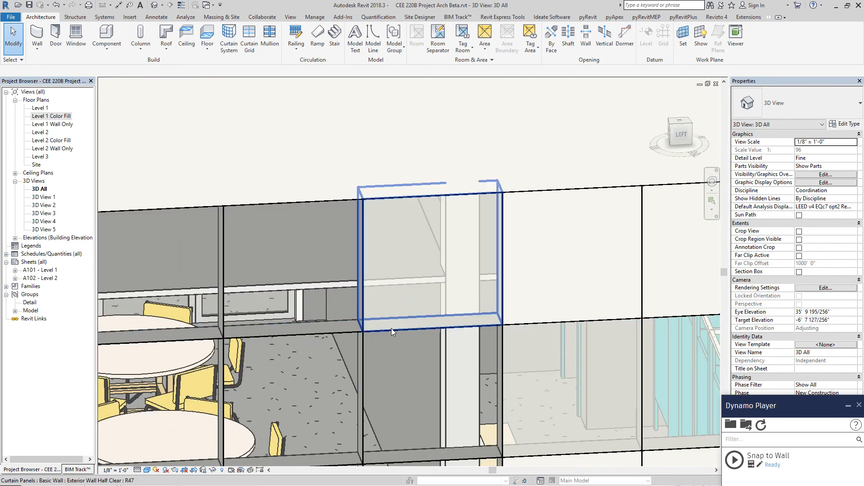
click(426, 261)
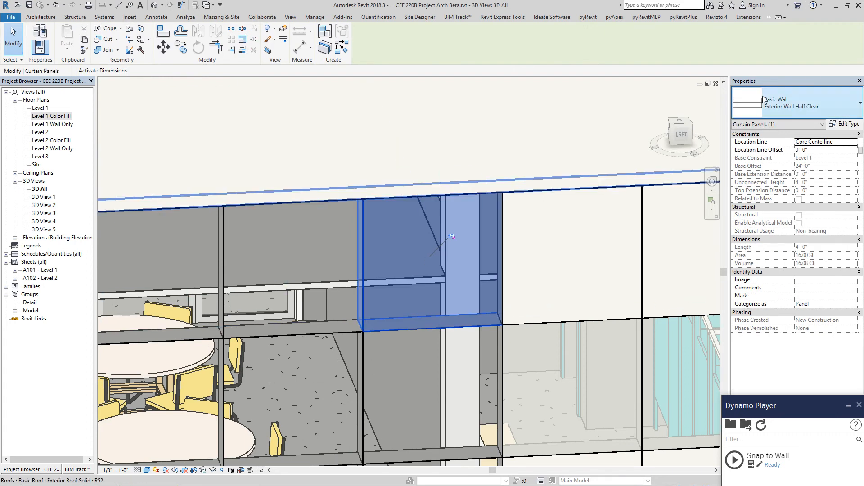
mouse_move(829, 103)
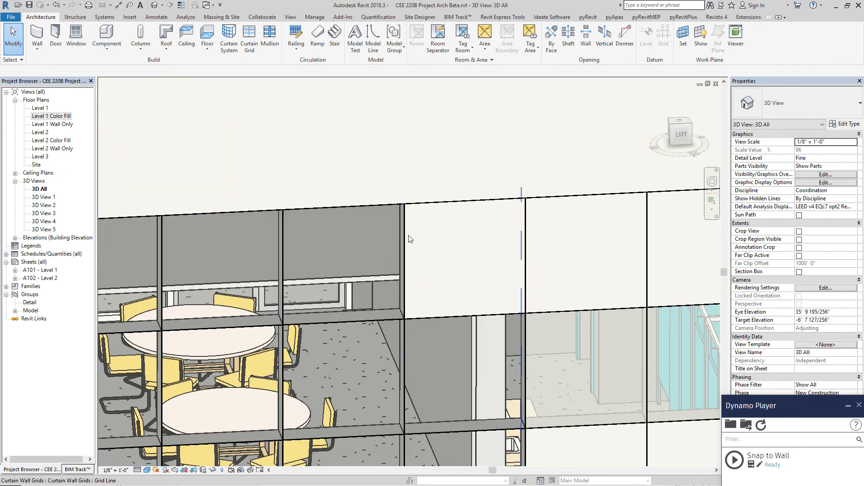
click(462, 259)
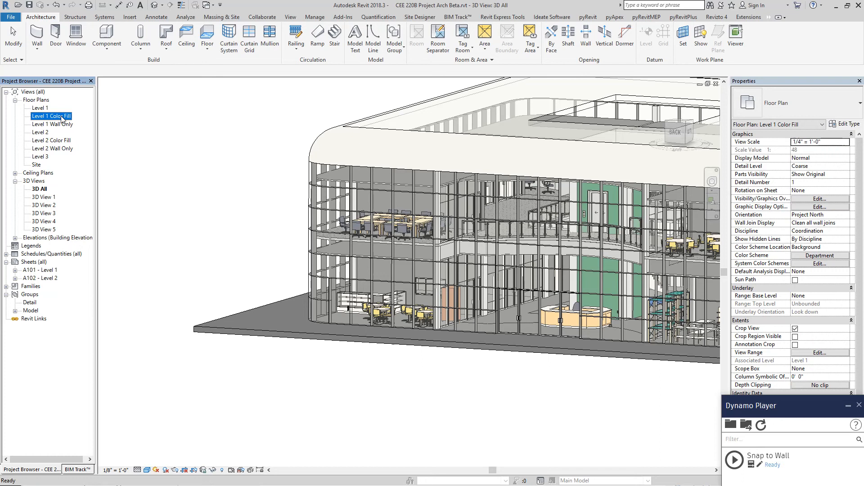
Step: Show the Level 1 Color Fill plan, glance at Level 2 Color Fill, then return to Level 1
double_click(52, 116)
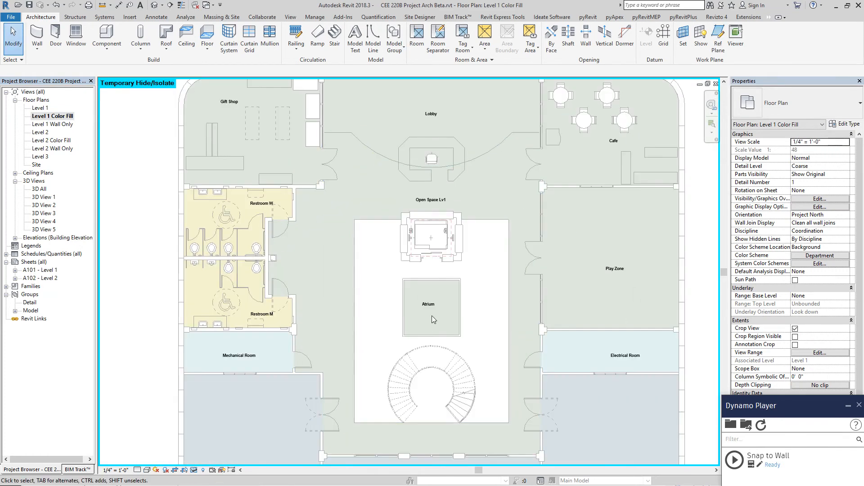
mouse_move(608, 285)
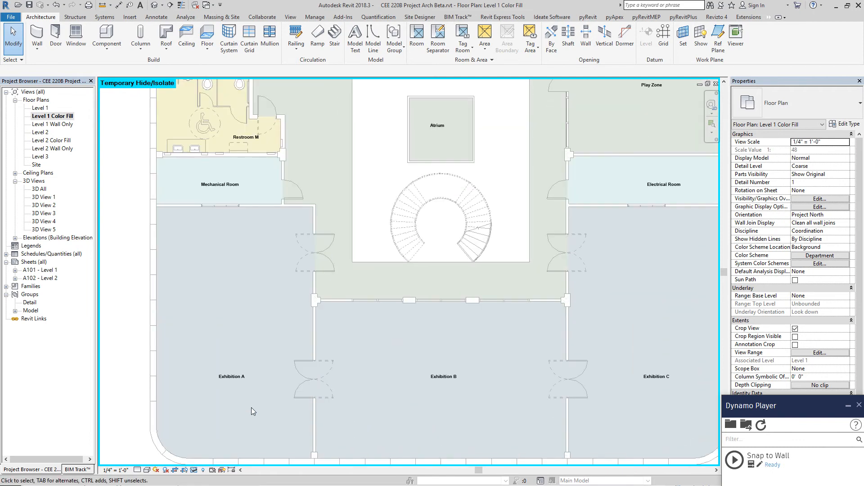
mouse_move(684, 408)
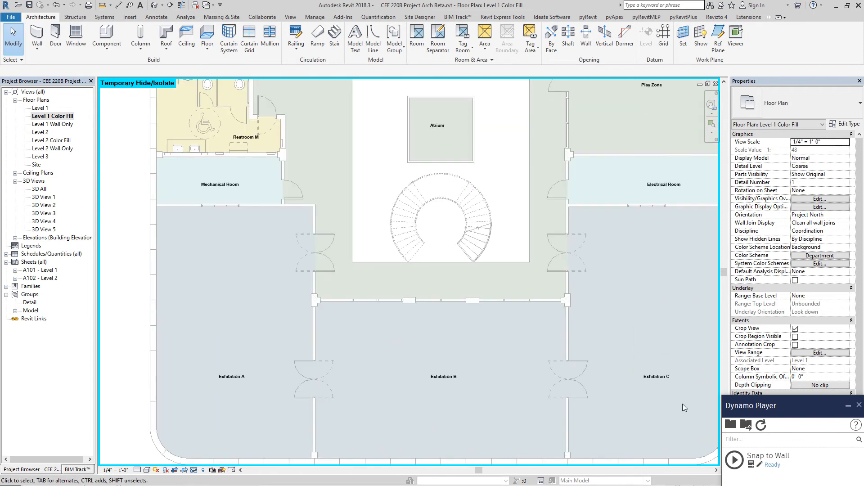
click(591, 301)
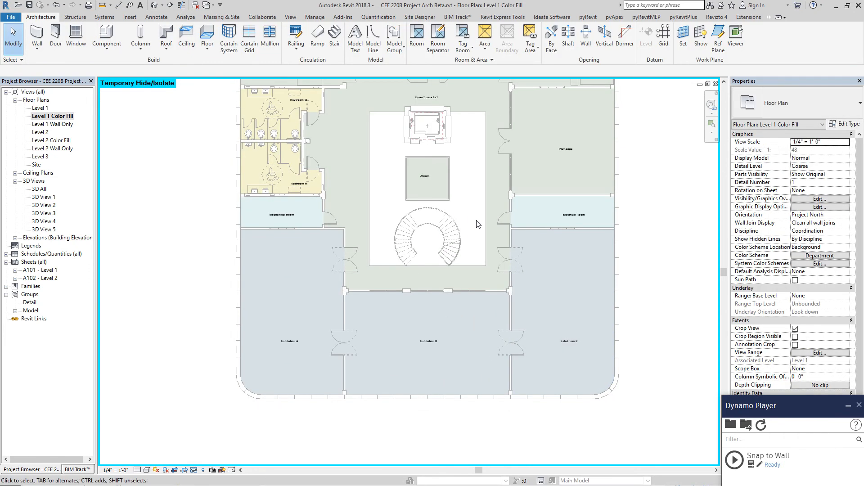
mouse_move(41, 145)
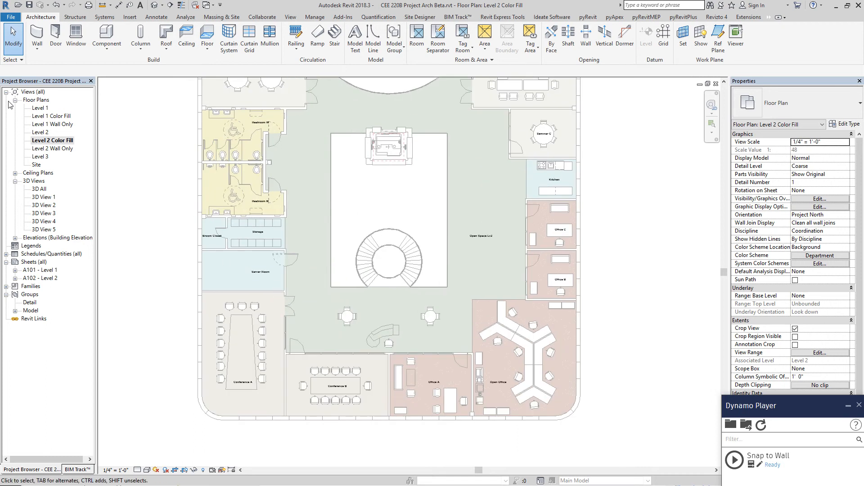
double_click(49, 115)
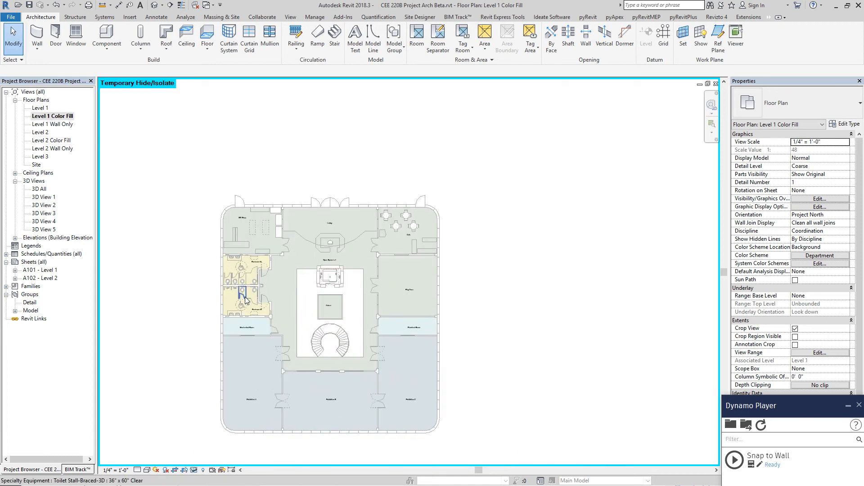
mouse_move(298, 243)
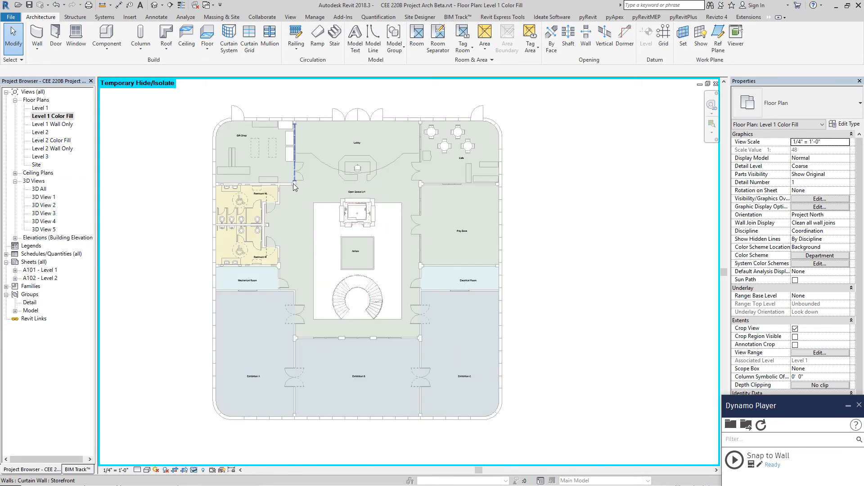
mouse_move(559, 189)
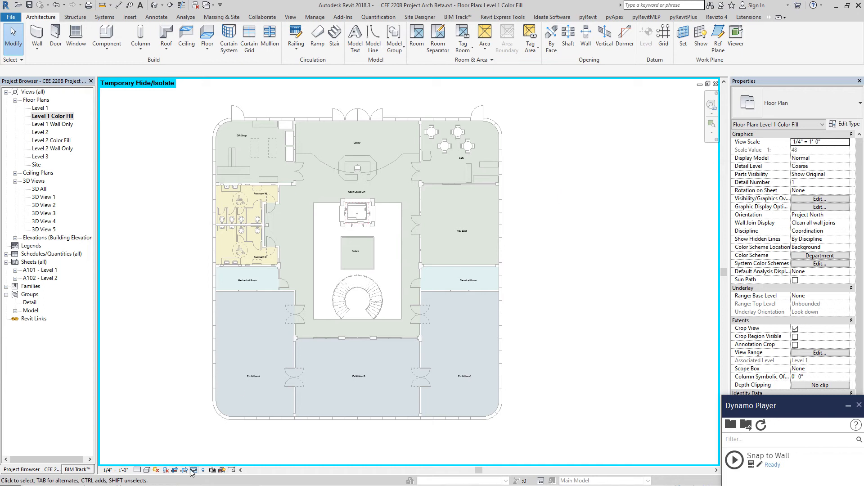
mouse_move(194, 470)
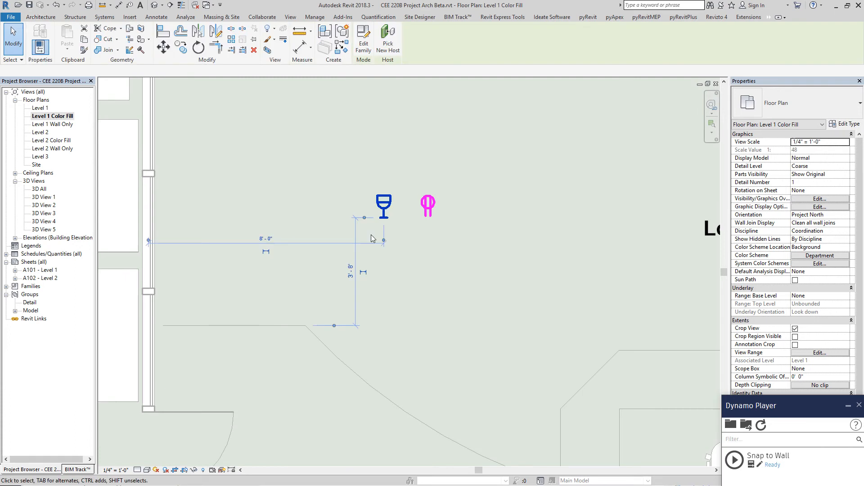
Step: Display the Level 1 plan at Fine detail and select the lobby Outlet Type A to read its host
click(428, 205)
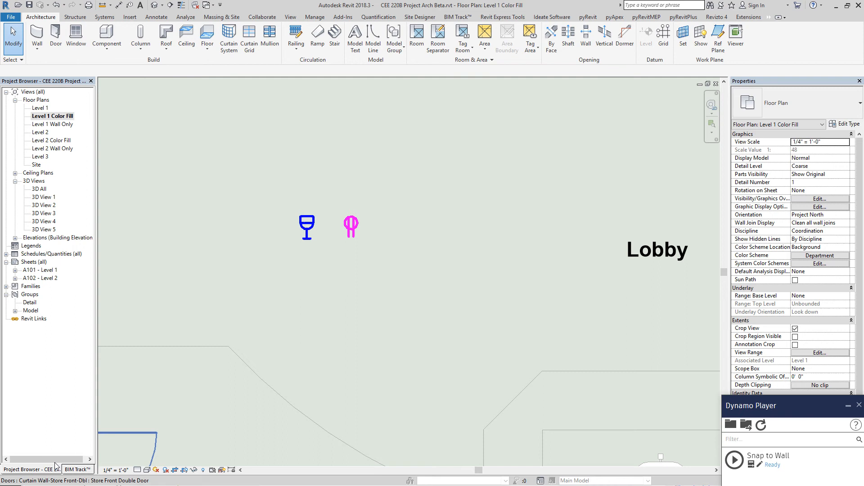
click(148, 470)
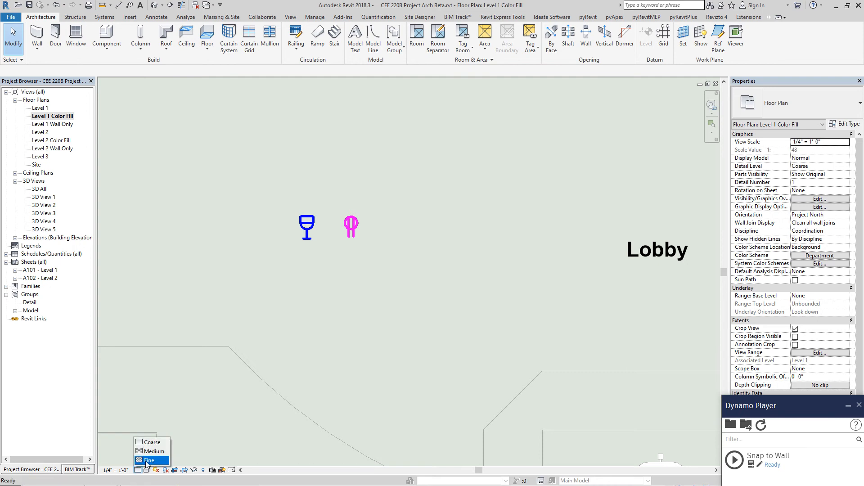
click(147, 460)
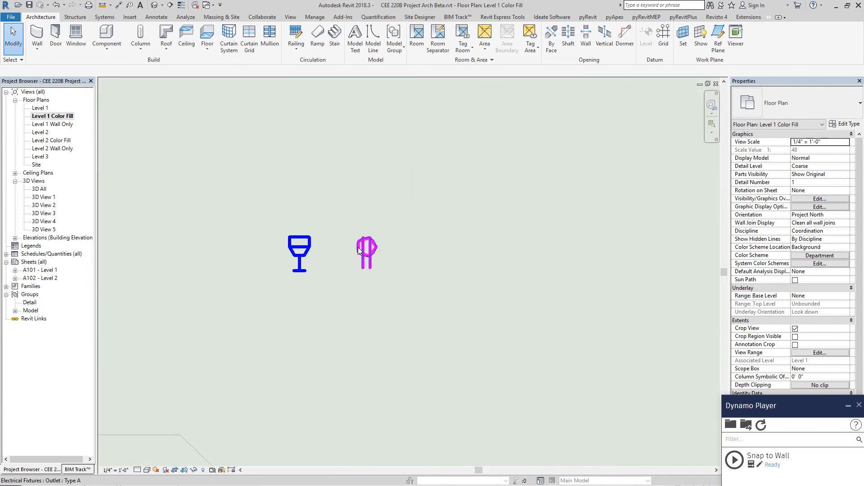
click(366, 251)
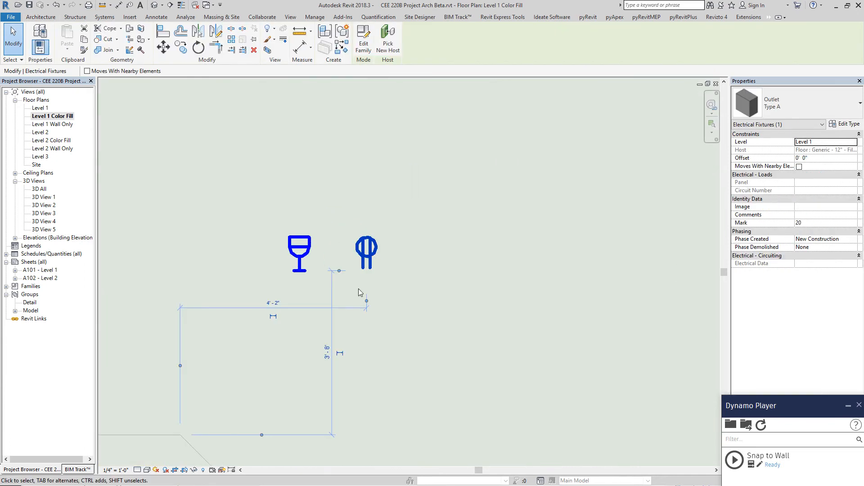
Step: Use Create Similar to add three Outlet Type A fixtures along the 5" interior partition wall
click(366, 251)
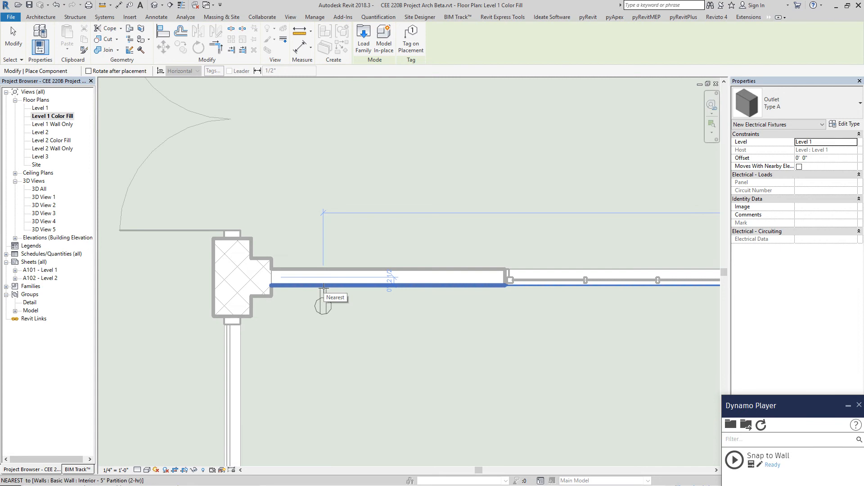
click(321, 309)
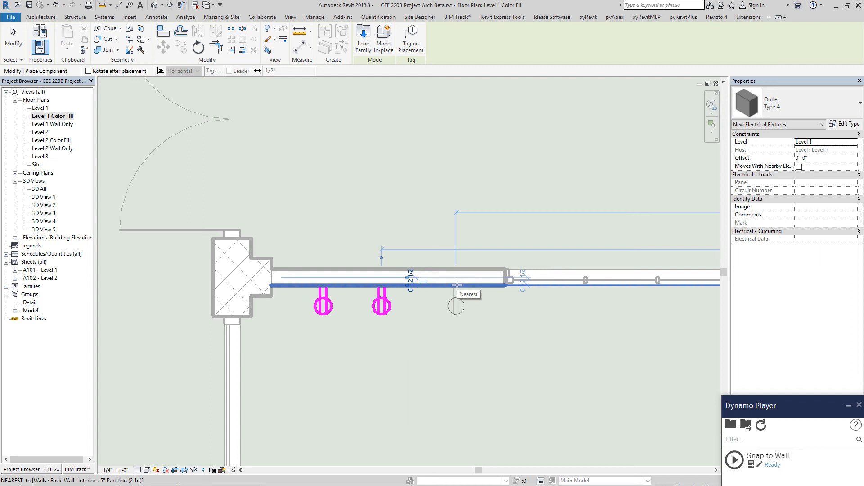
click(455, 284)
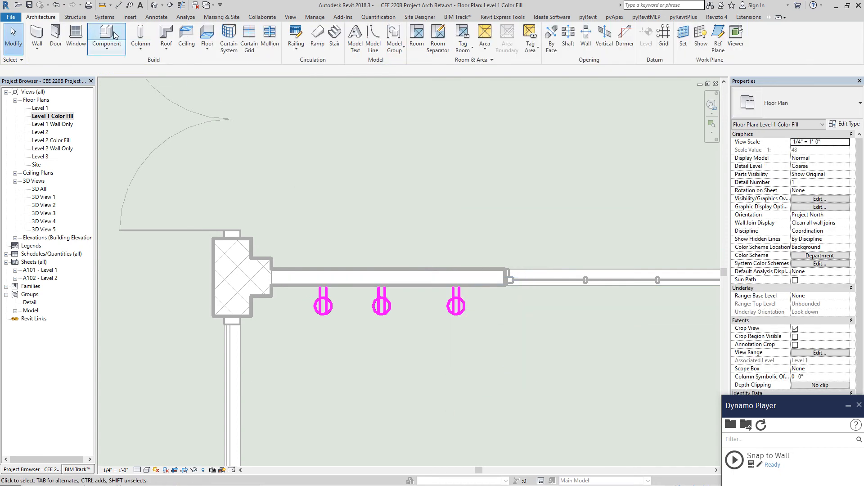
click(106, 35)
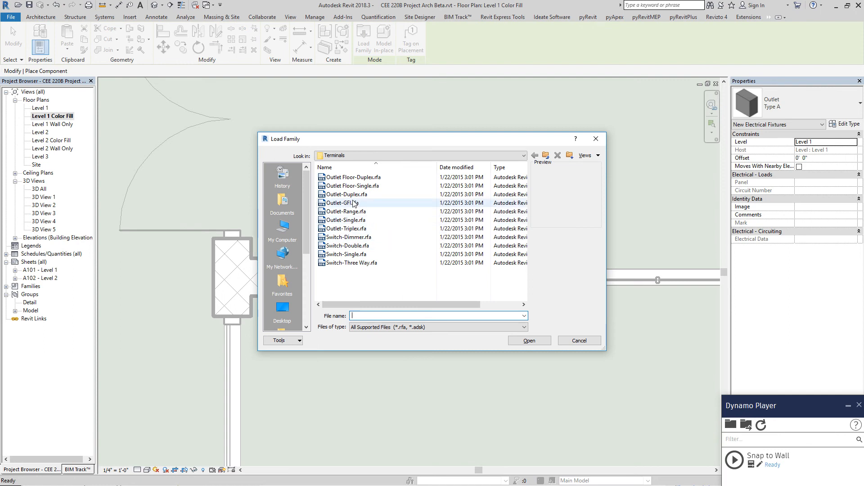
Step: Load Outlet-GFI.rfa from the Terminals folder into the project
click(340, 202)
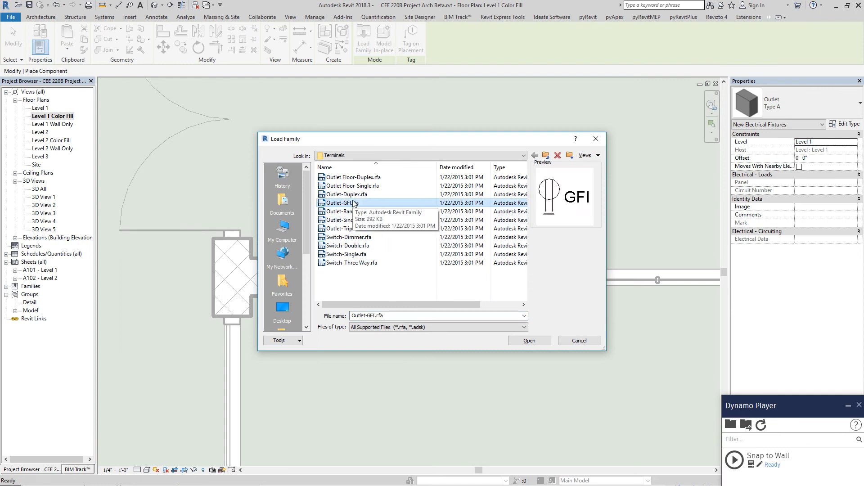
click(529, 341)
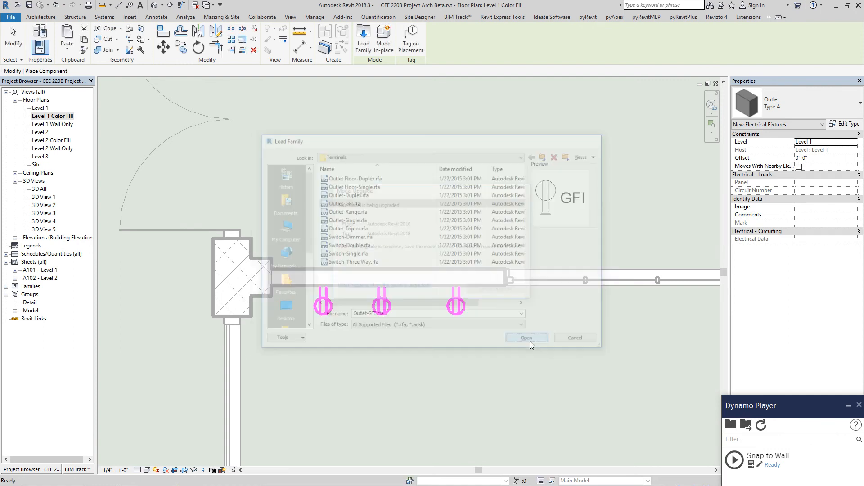
click(527, 337)
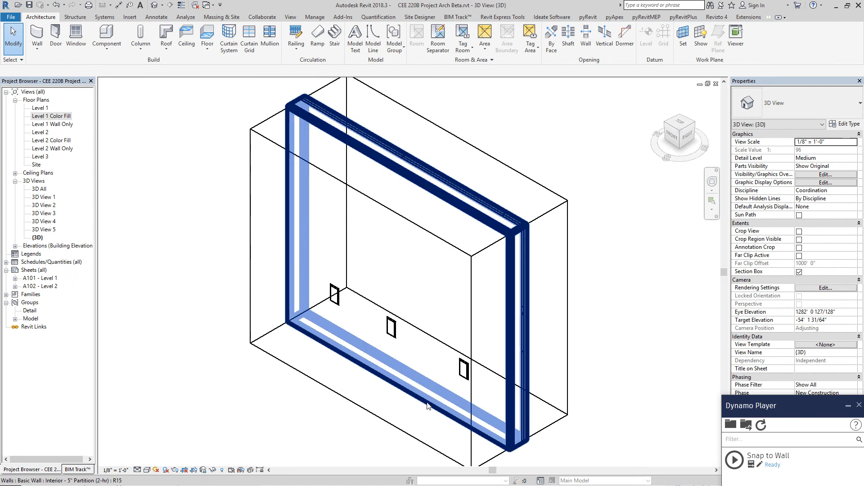
Step: Select the partition wall and its GFI outlet, orbiting to see how the outlets sit against it
click(427, 406)
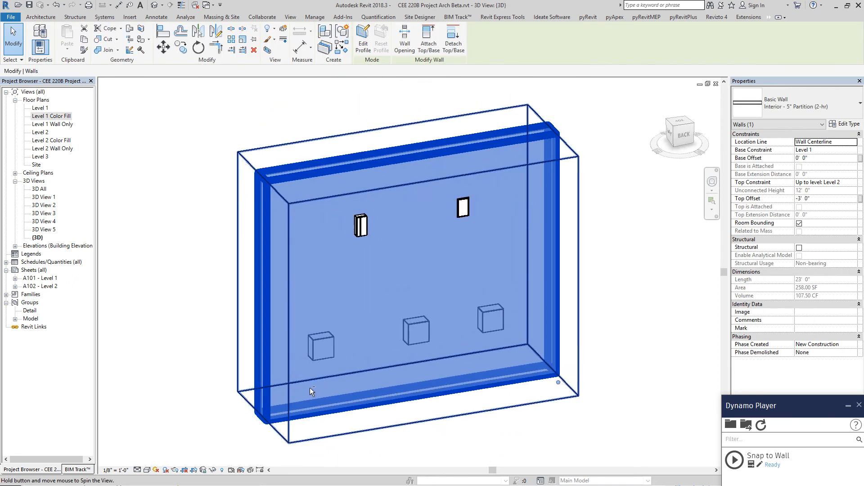
click(463, 207)
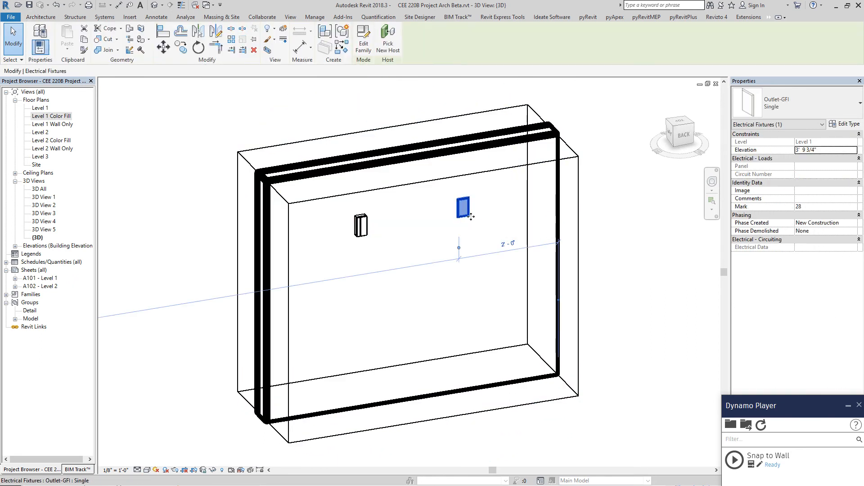
drag(463, 208, 359, 228)
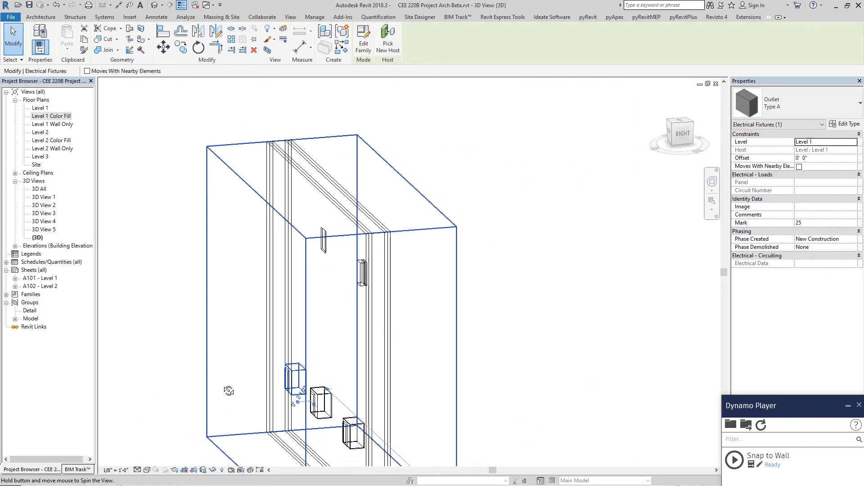
drag(228, 389, 282, 416)
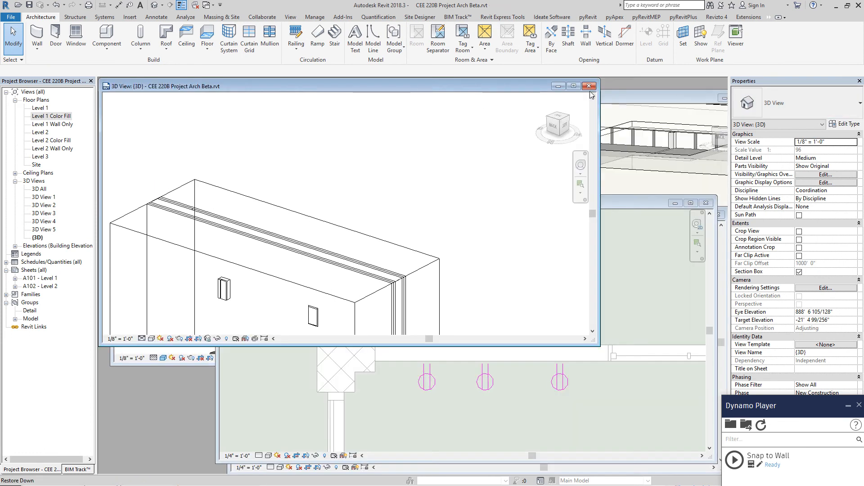
Step: Return to the Level 1 plan and review the two fixtures near the Lobby
click(589, 86)
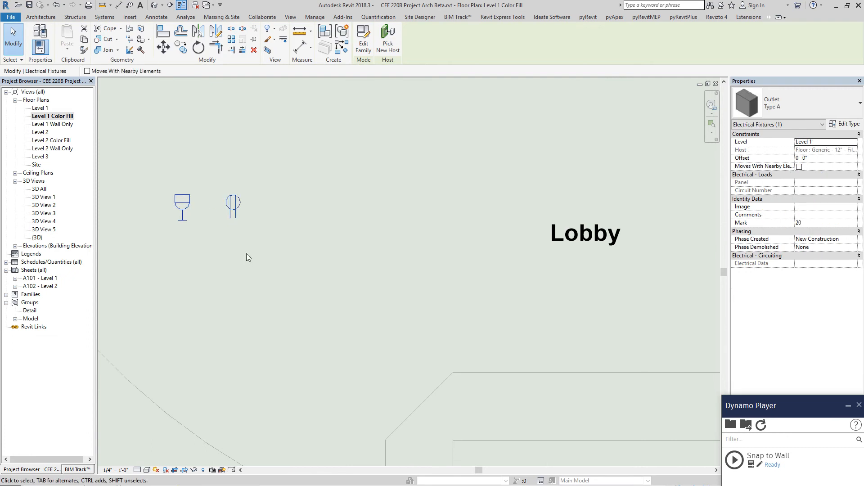
click(233, 205)
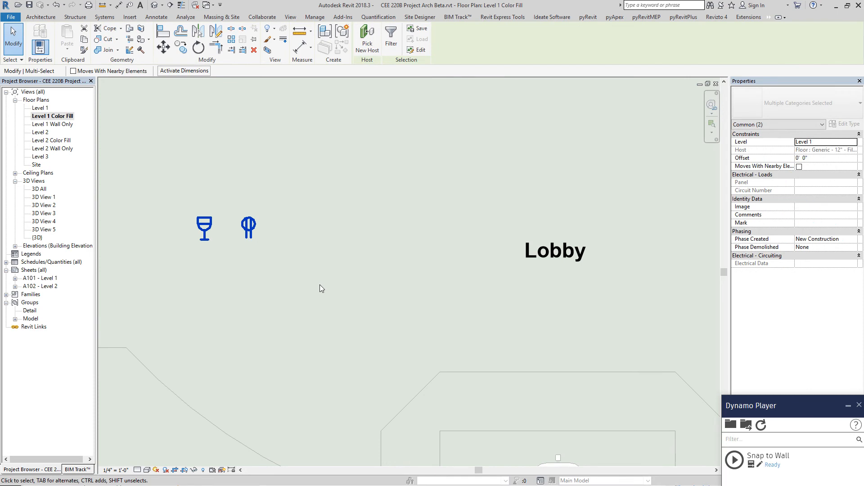
mouse_move(383, 254)
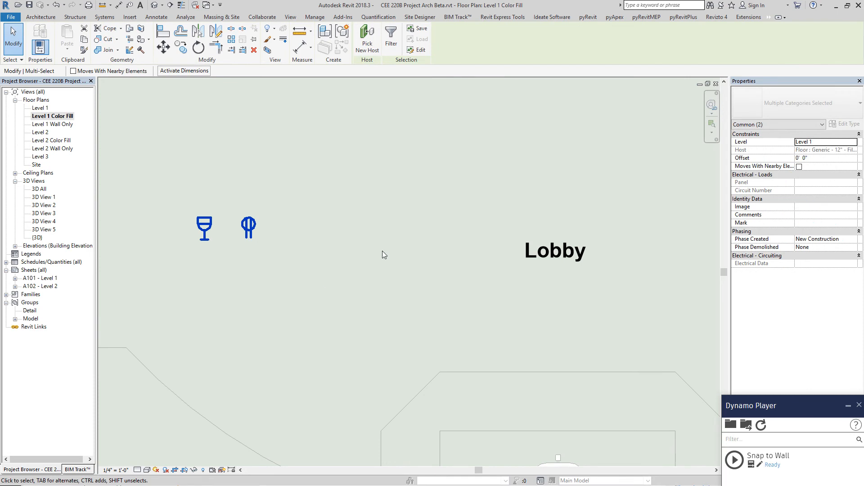
click(41, 16)
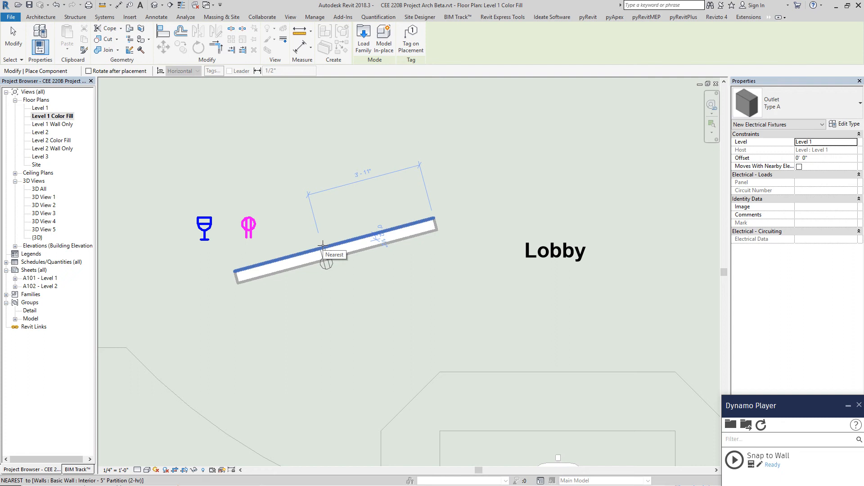
Step: Place Outlet Type A on the slanted wall, then an Outlet-GFI Single beside it
click(72, 16)
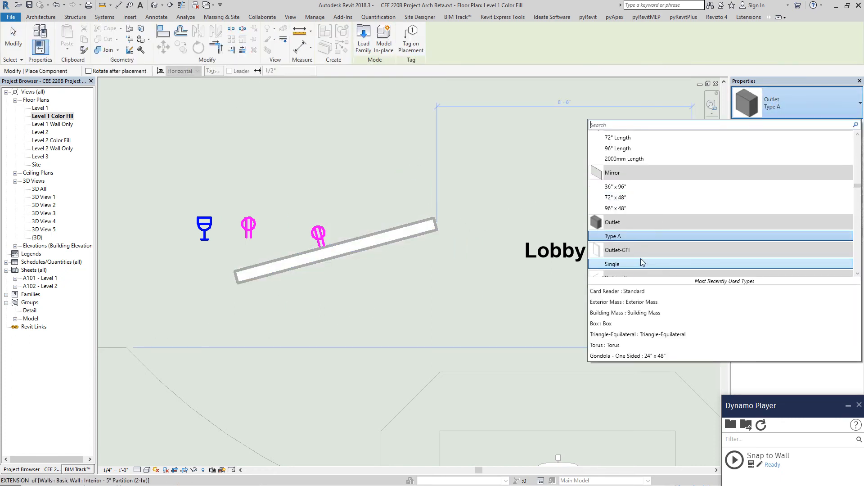
click(612, 264)
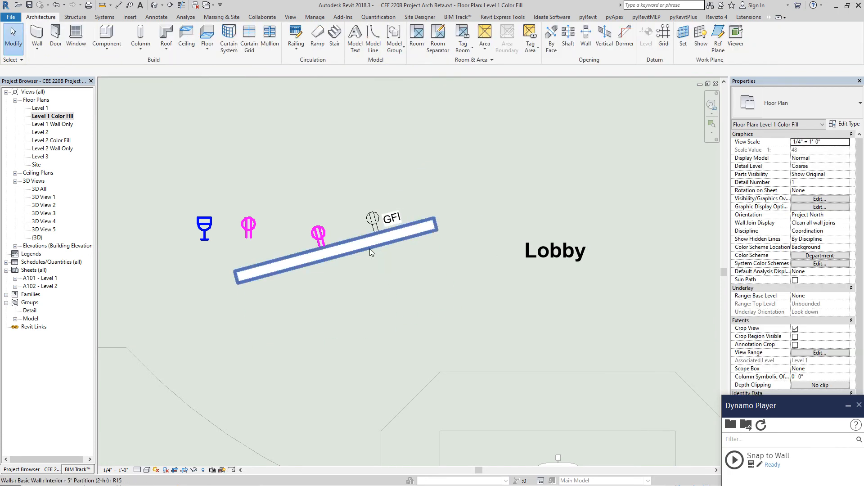
click(370, 254)
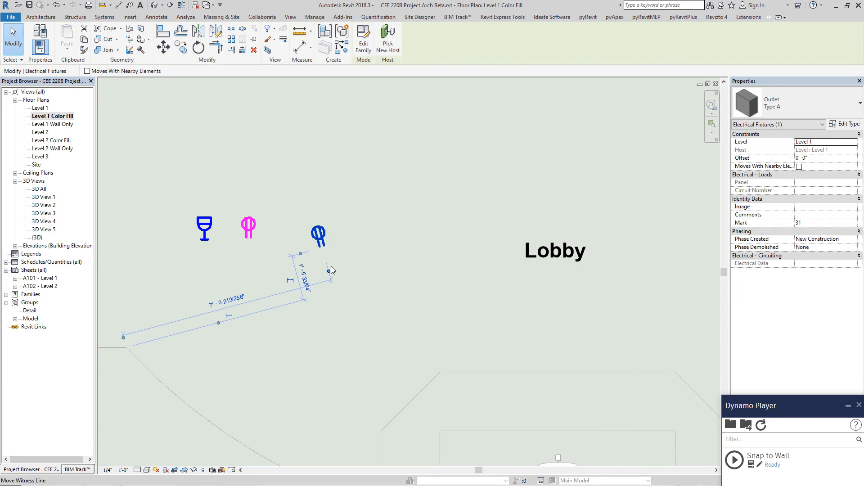
mouse_move(330, 270)
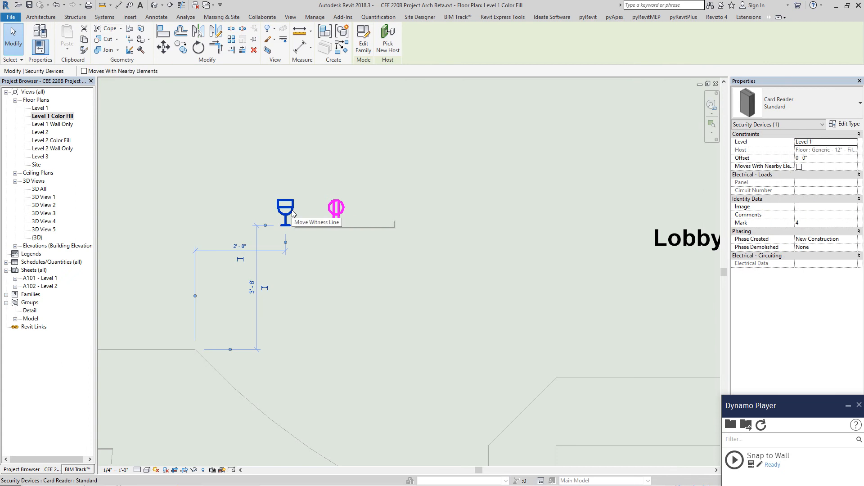
mouse_move(342, 49)
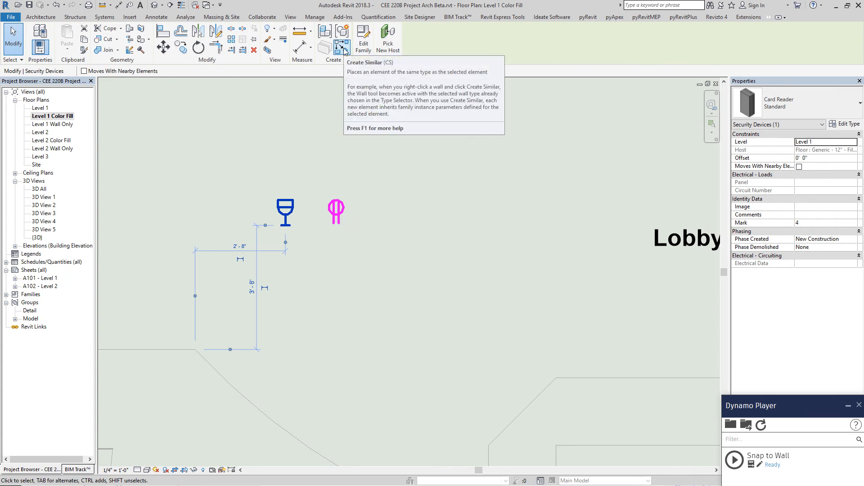
Step: Add card readers by the doors and Type A outlets along the wall between Exhibition B and C
click(344, 45)
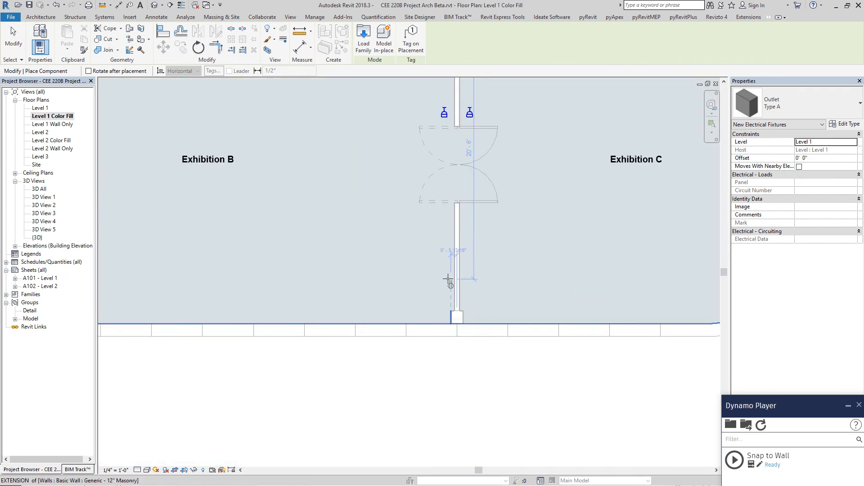
click(446, 281)
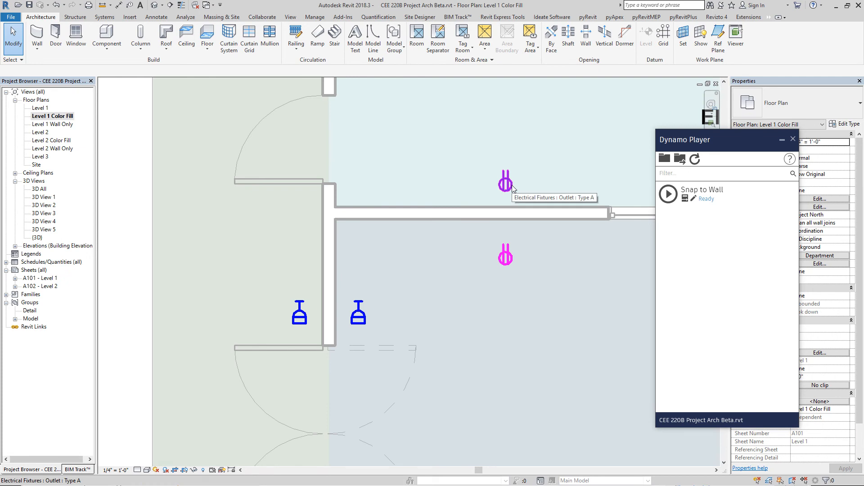
Step: Select the outlet above the short partition wall to read its temporary dimensions to the wall
click(505, 180)
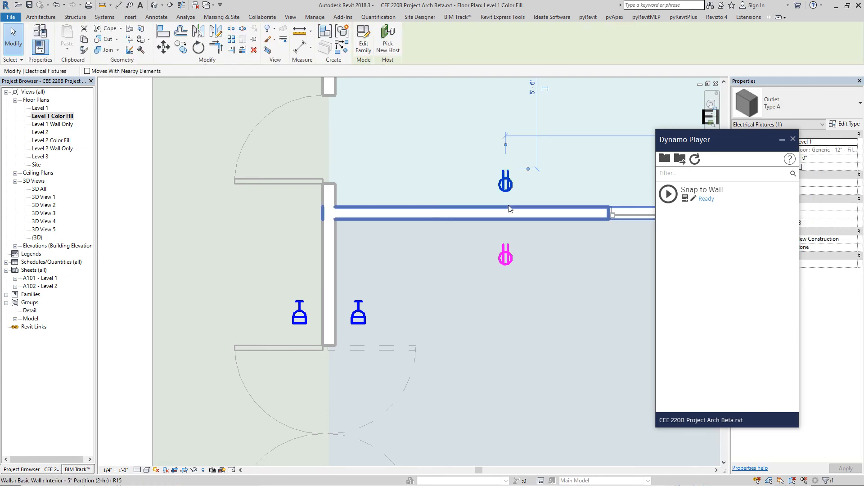
mouse_move(510, 209)
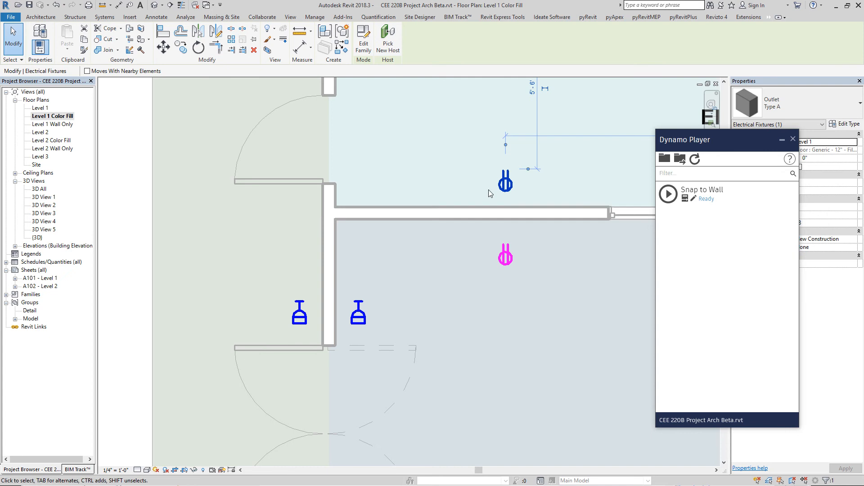
mouse_move(520, 183)
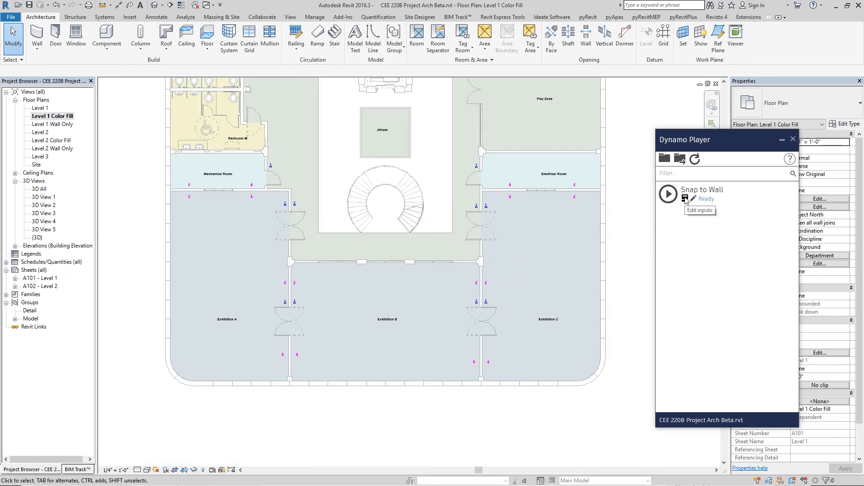
Step: In Dynamo Player's Snap to Wall inputs, set Maximum Distance from Background Elements to 3' 0"
click(691, 198)
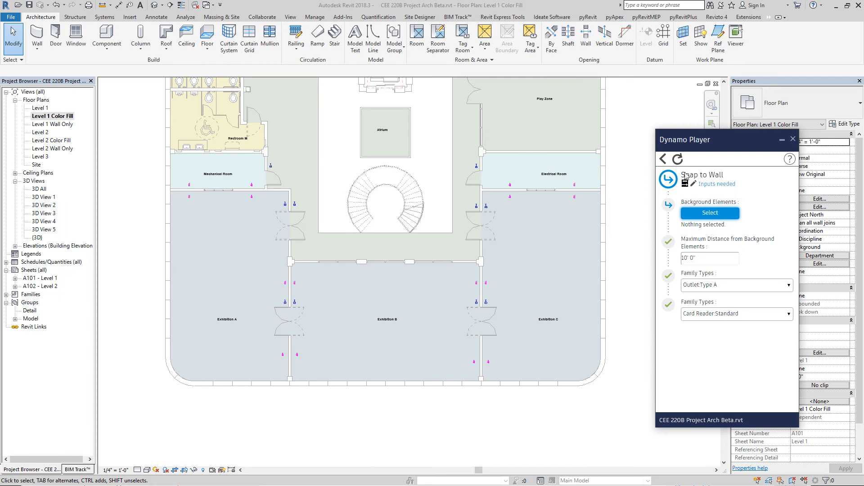
mouse_move(704, 157)
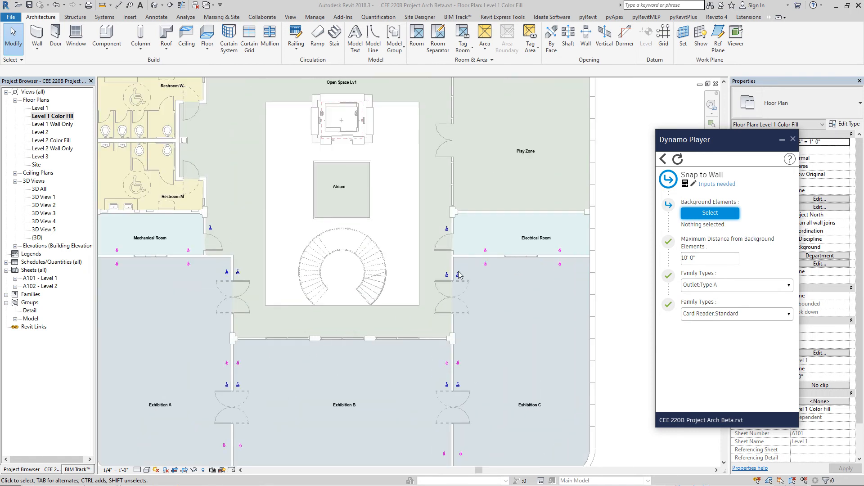
mouse_move(716, 247)
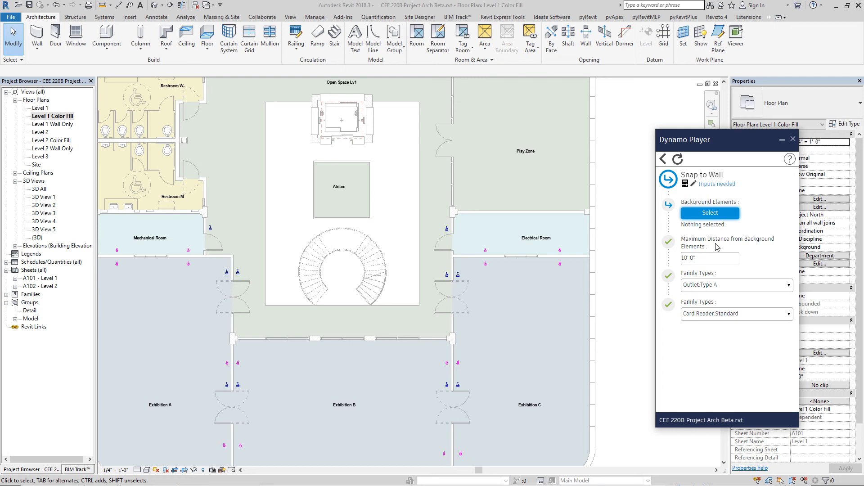
mouse_move(675, 260)
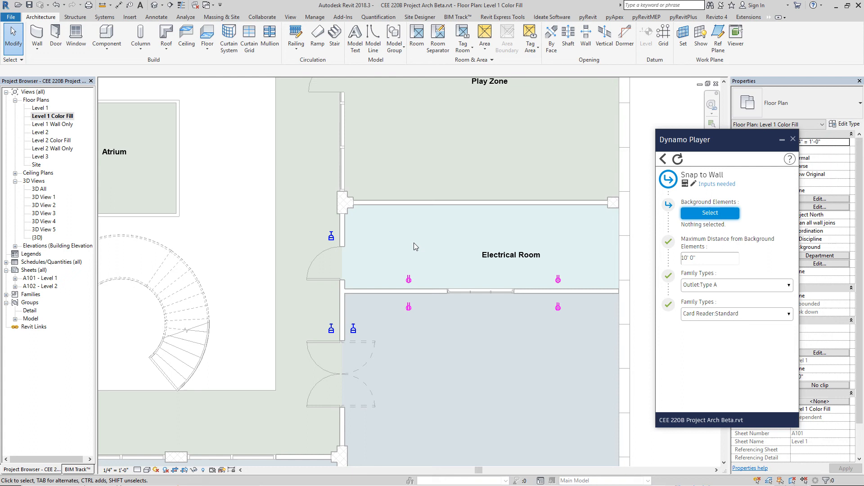
click(408, 279)
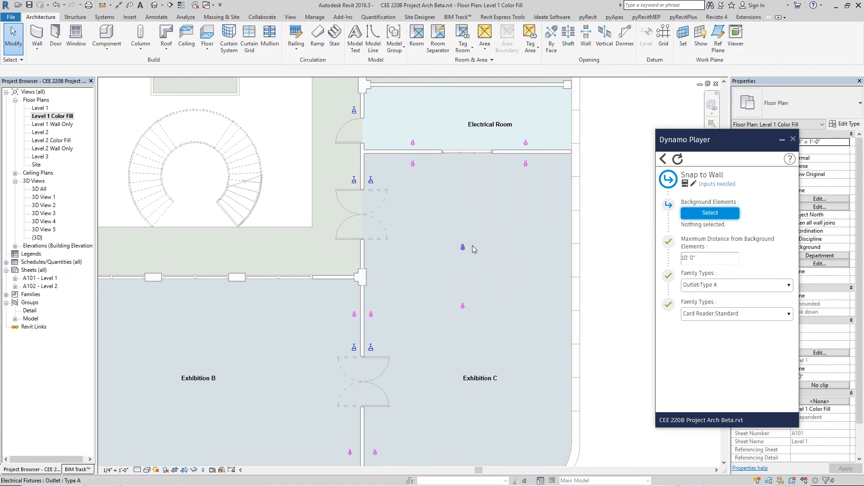
click(710, 257)
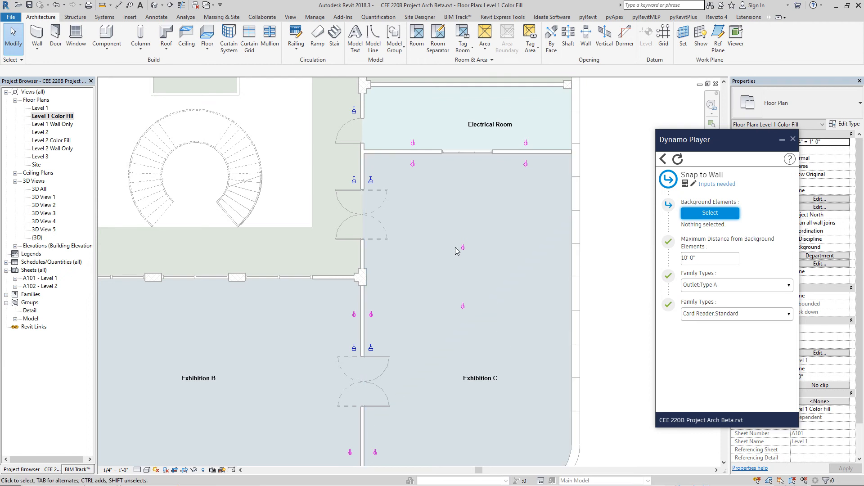
mouse_move(462, 306)
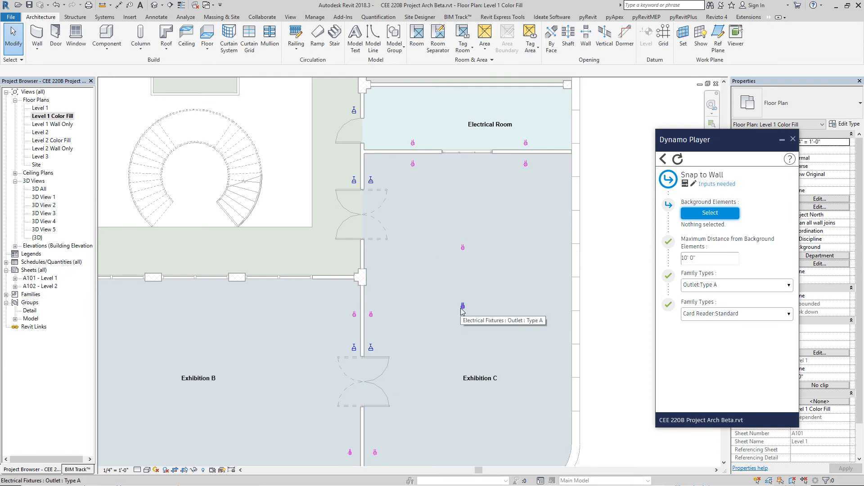
click(709, 257)
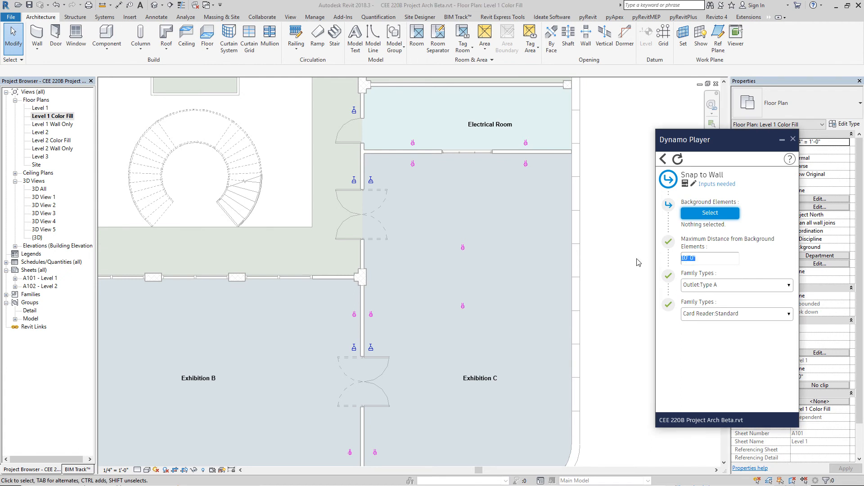
mouse_move(572, 252)
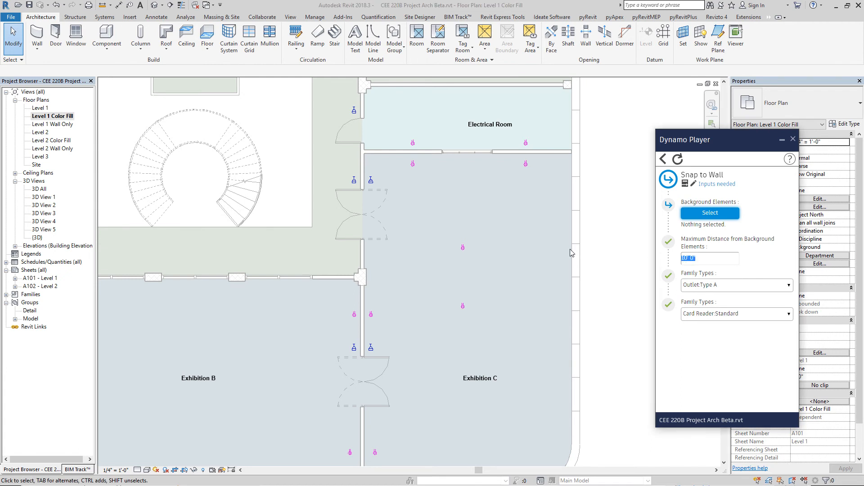
text(3' 0")
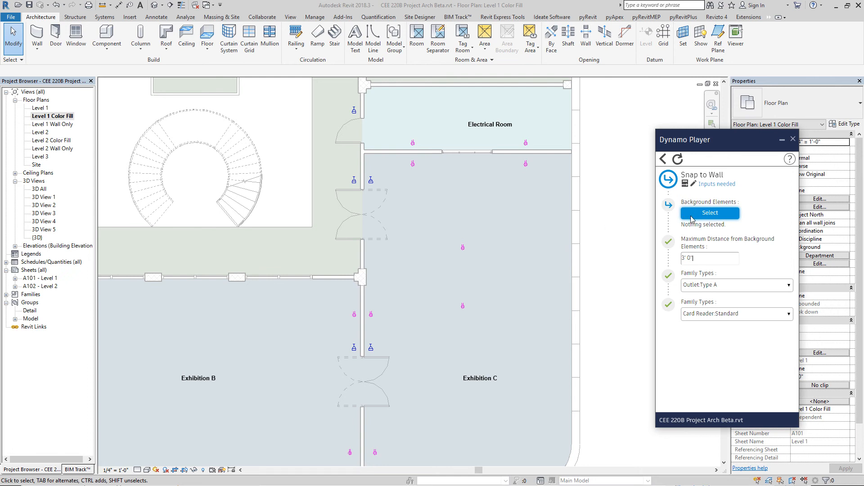
mouse_move(570, 242)
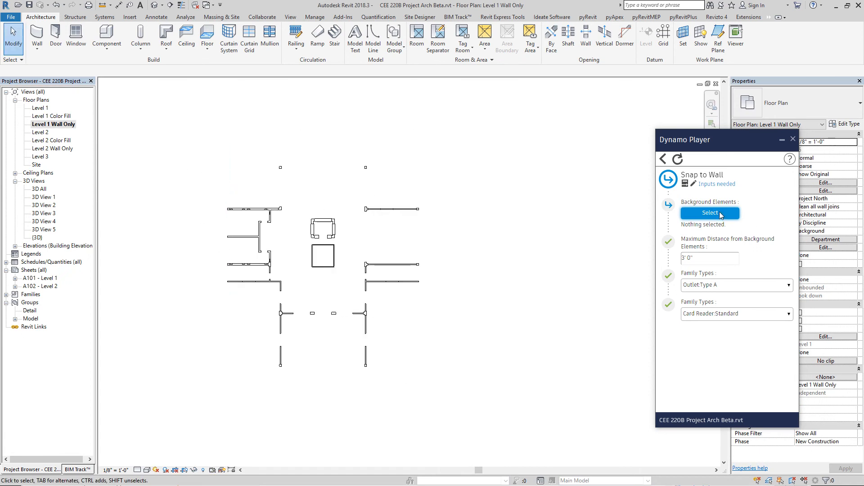
Step: Window-select the 182 Level 1 walls and curtain grids as background elements, confirming counts in Filter
click(710, 212)
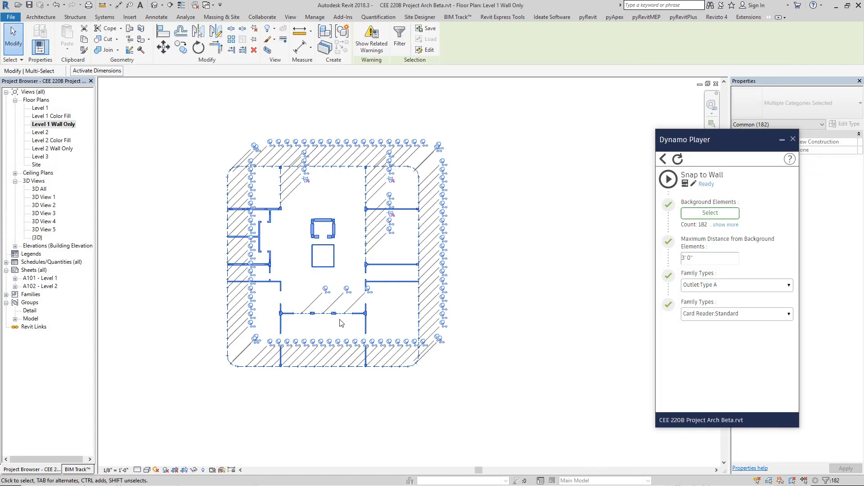
mouse_move(339, 199)
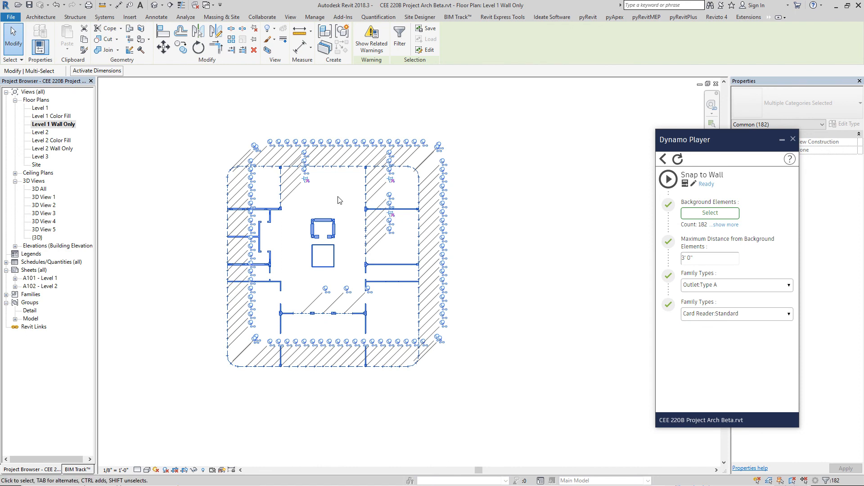
click(400, 38)
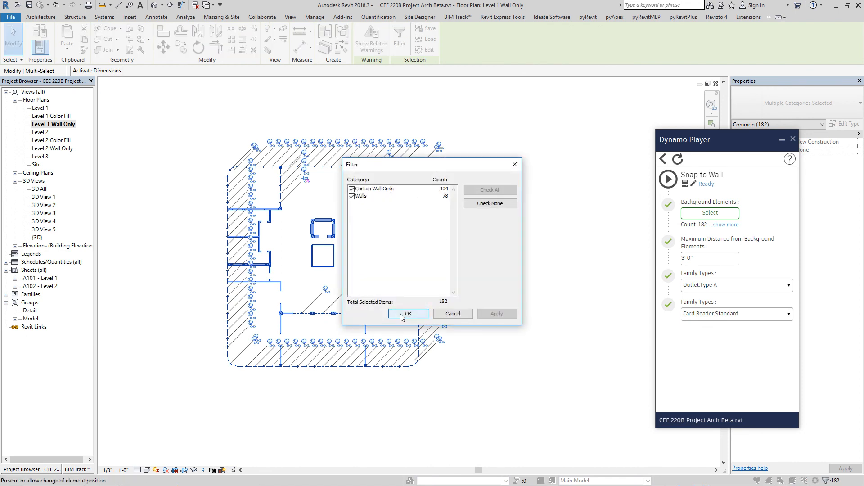
click(409, 313)
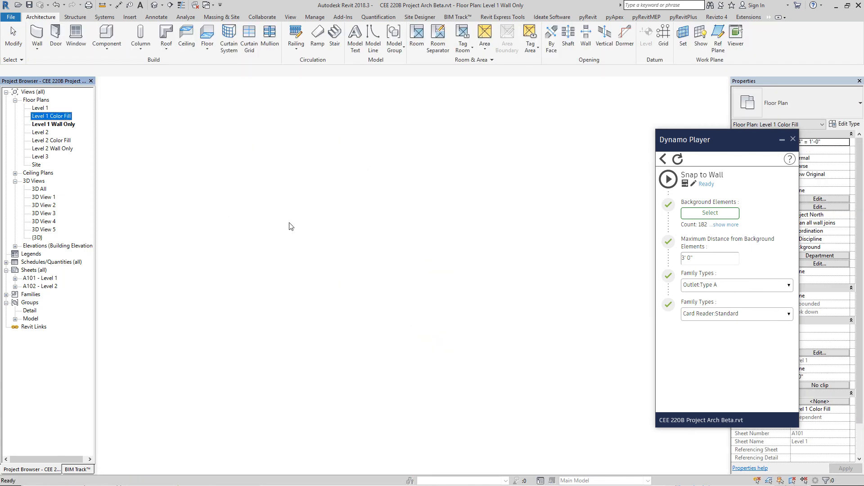
Step: Run the Snap to Wall script on the Level 1 Color Fill plan's outlets and card readers
double_click(51, 116)
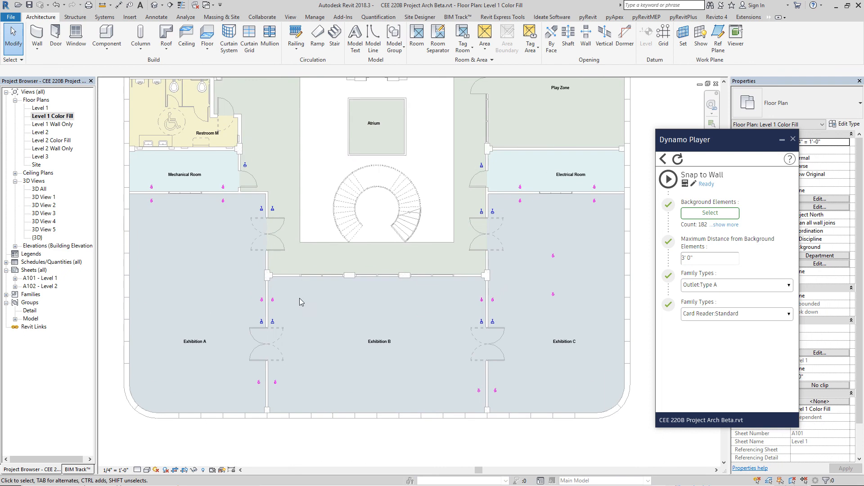
mouse_move(668, 180)
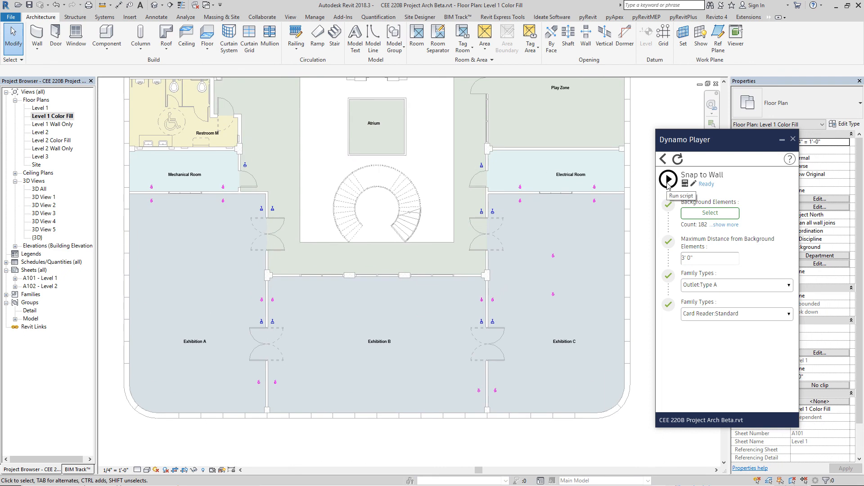
click(668, 179)
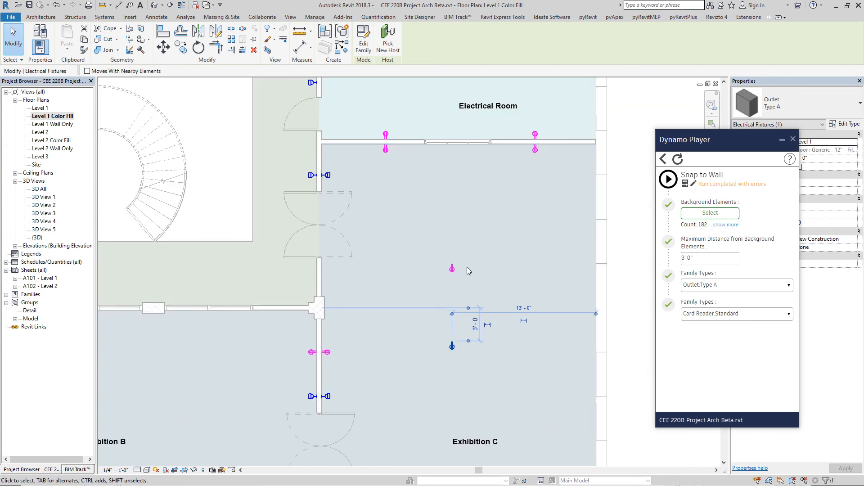
Step: Draw two slanted walls in Exhibition B and begin selecting them as snapping background
click(452, 268)
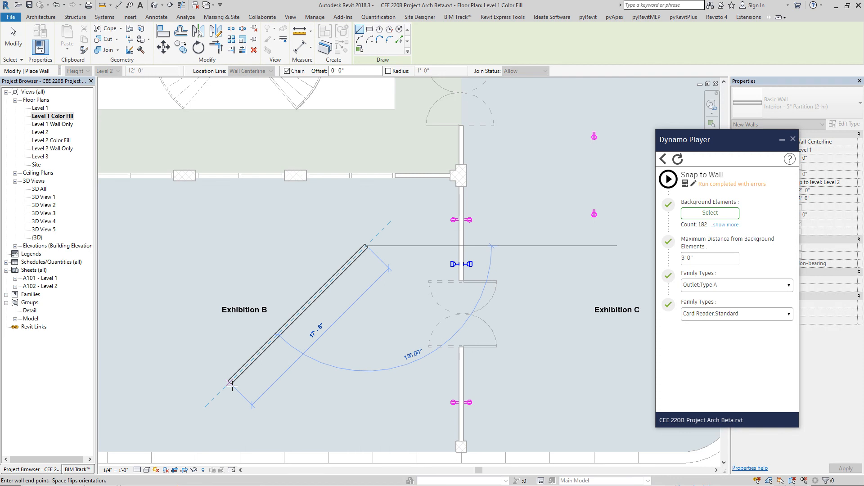
click(230, 383)
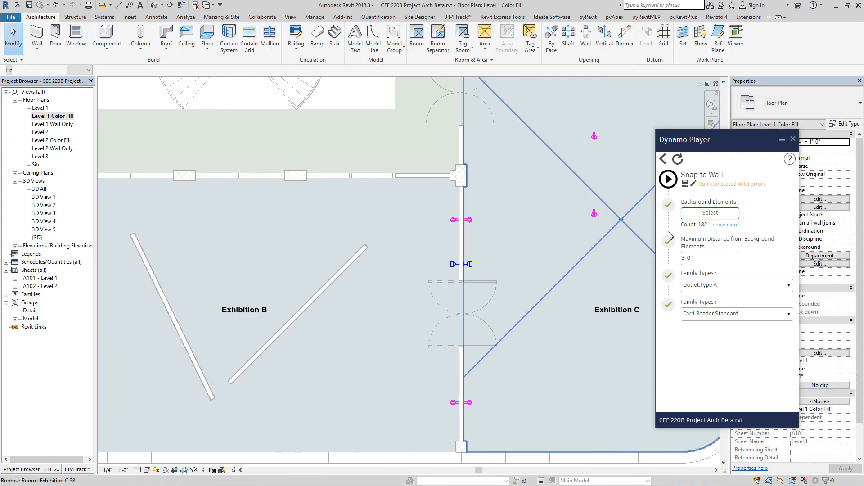
click(709, 213)
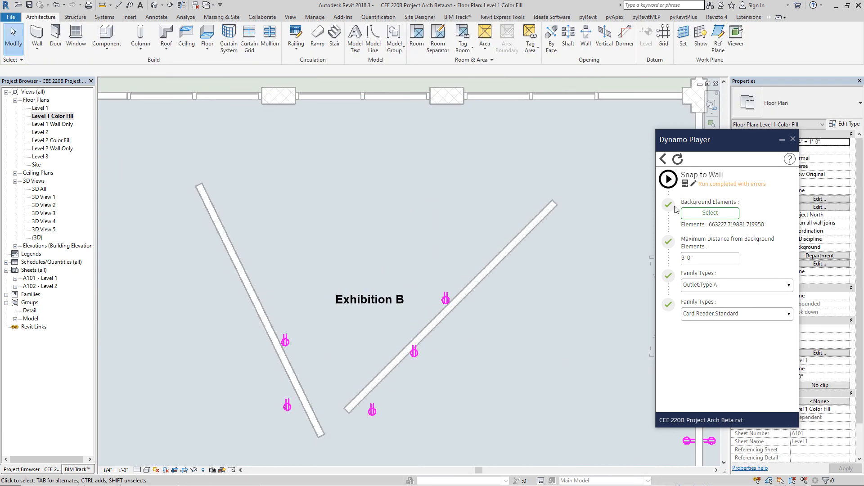
Step: Pick the slanted walls as background, finish, and rerun Snap to Wall on the Exhibition B fixtures
click(668, 179)
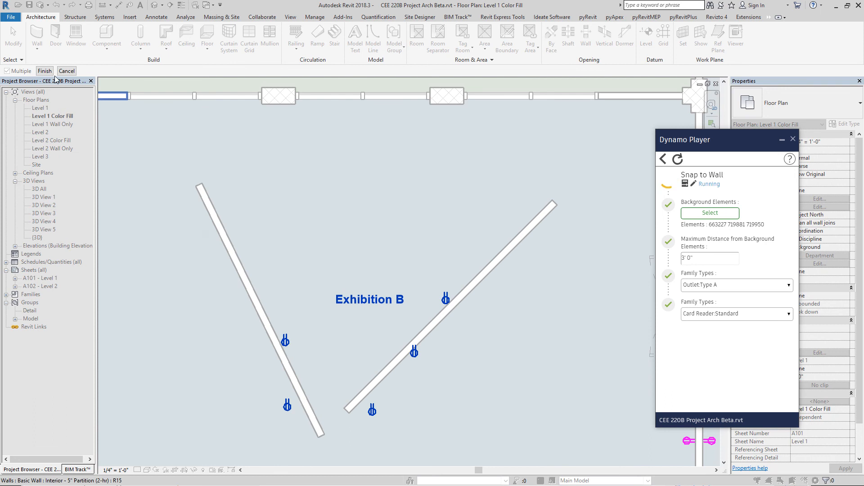
click(668, 179)
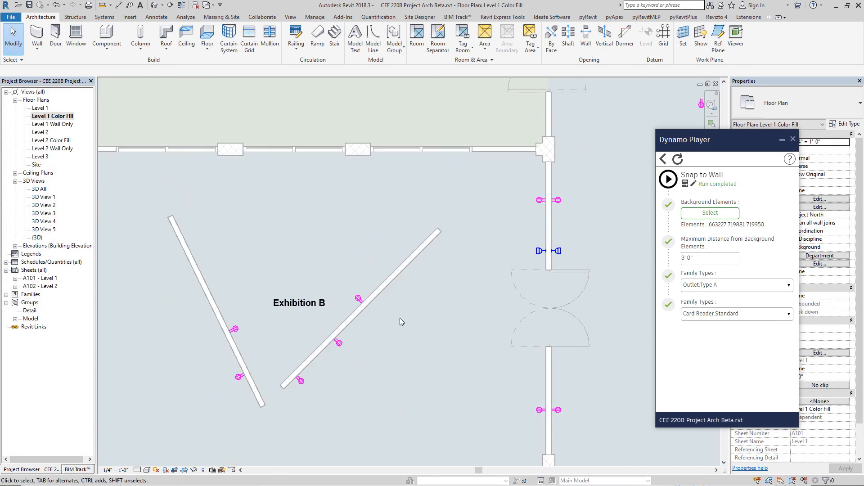
click(376, 306)
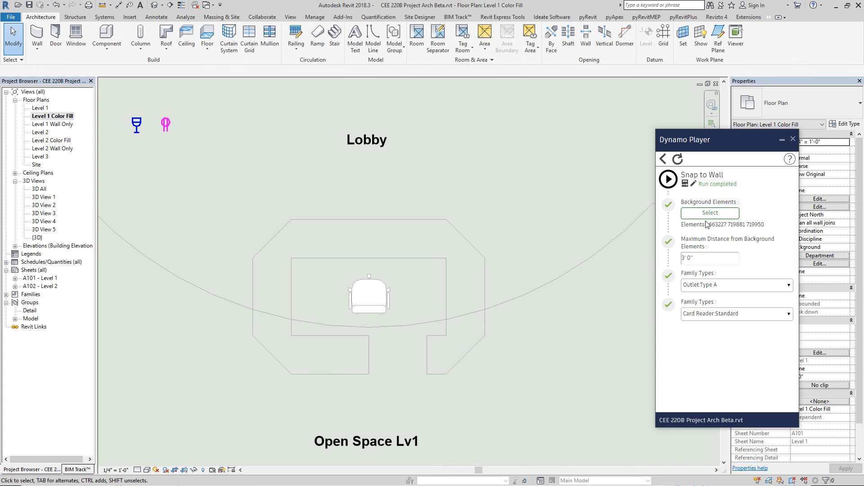
Step: Set the Lobby's Checkout - Cash Wrap as background and place more outlets around it via Create Similar
click(709, 212)
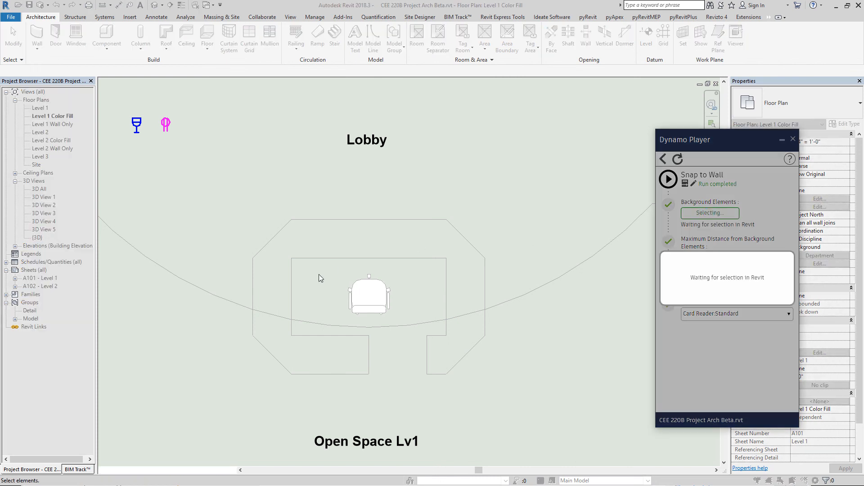
click(329, 308)
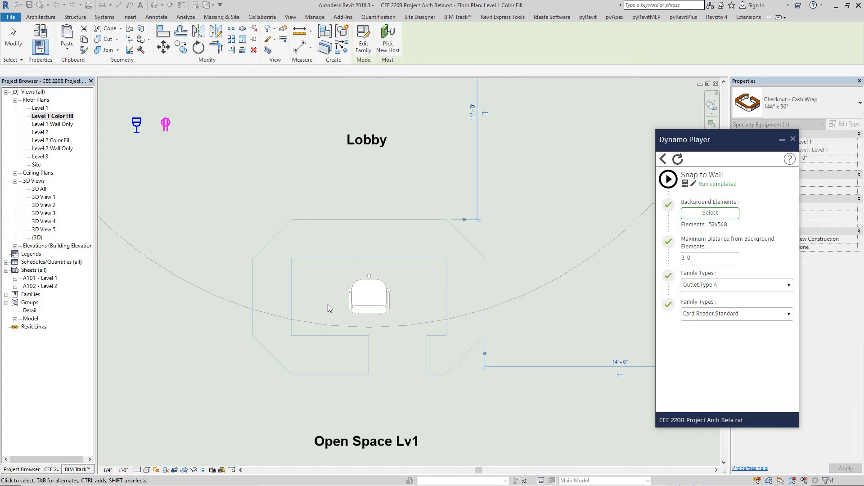
click(166, 124)
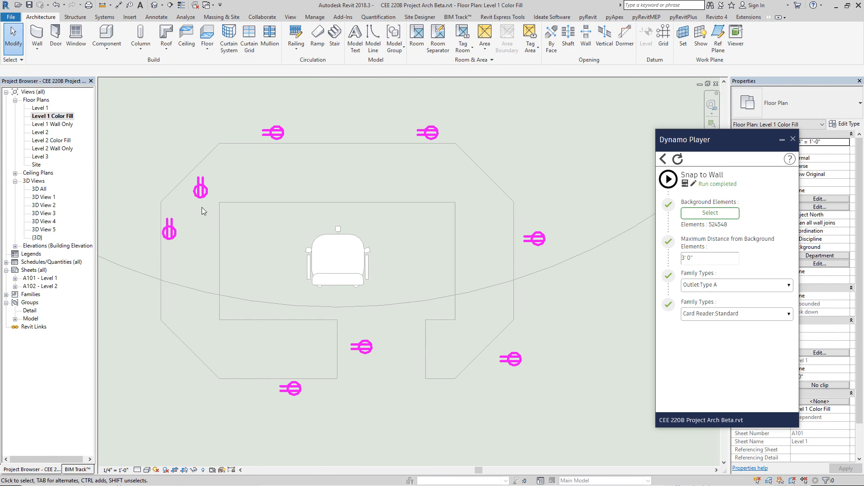
click(200, 187)
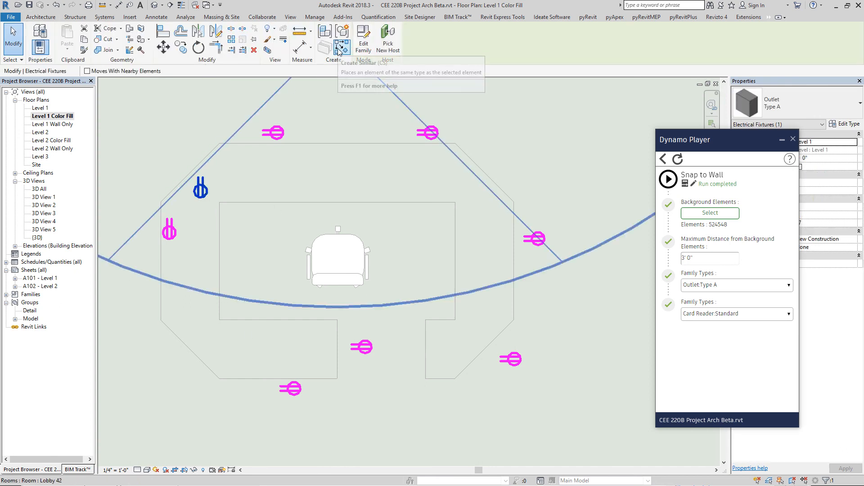
click(340, 45)
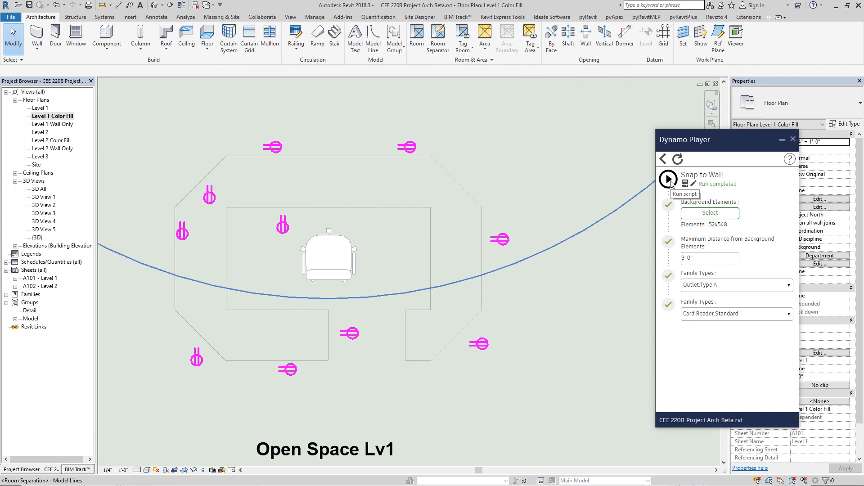
Step: Rerun Snap to Wall so the counter outlets attach to its edges, rotated outward
click(668, 179)
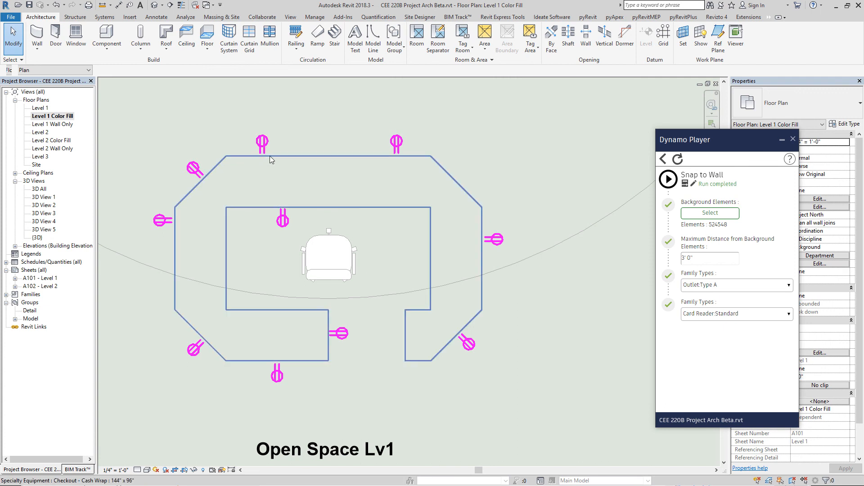
mouse_move(485, 350)
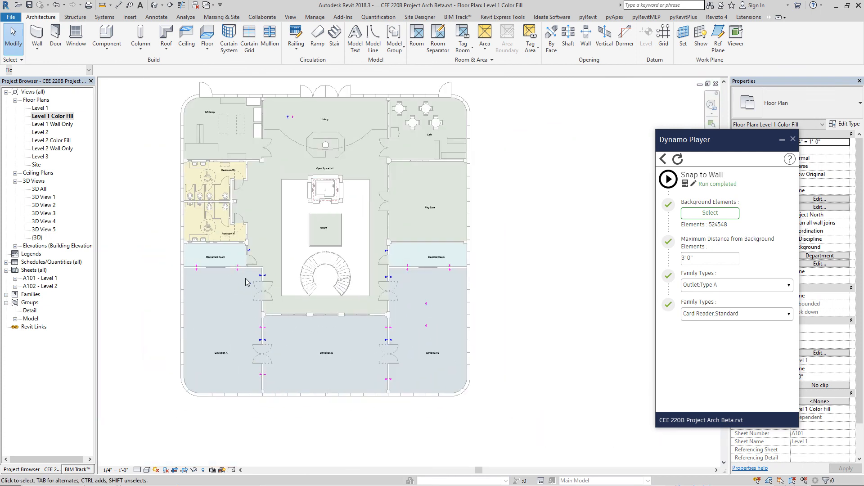
mouse_move(288, 286)
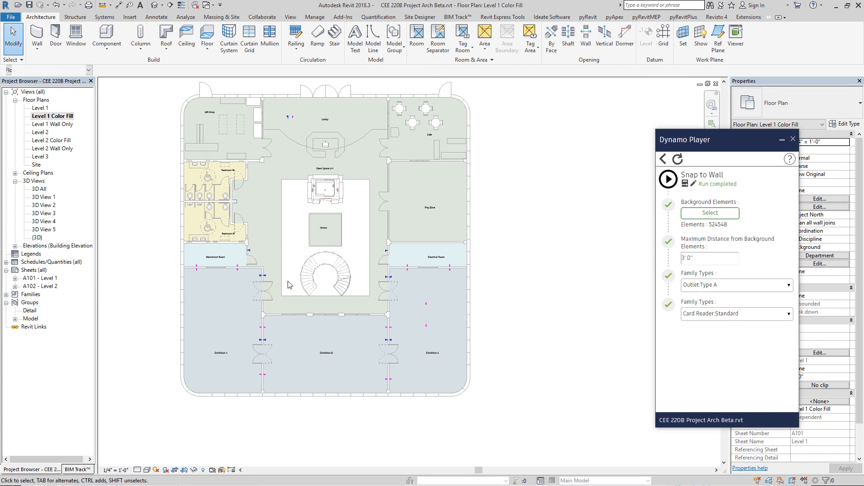